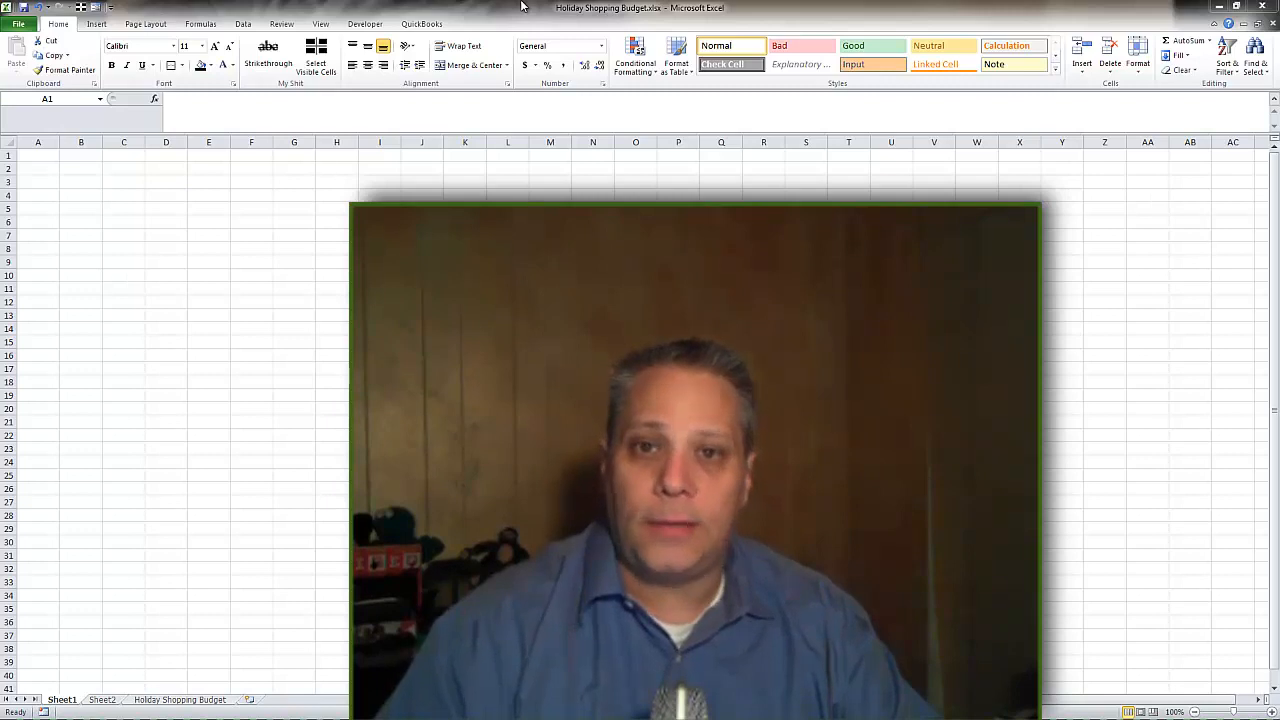
Restore the Home ribbon, select all cells with Ctrl+A, then reselect cell C2.
click(38, 155)
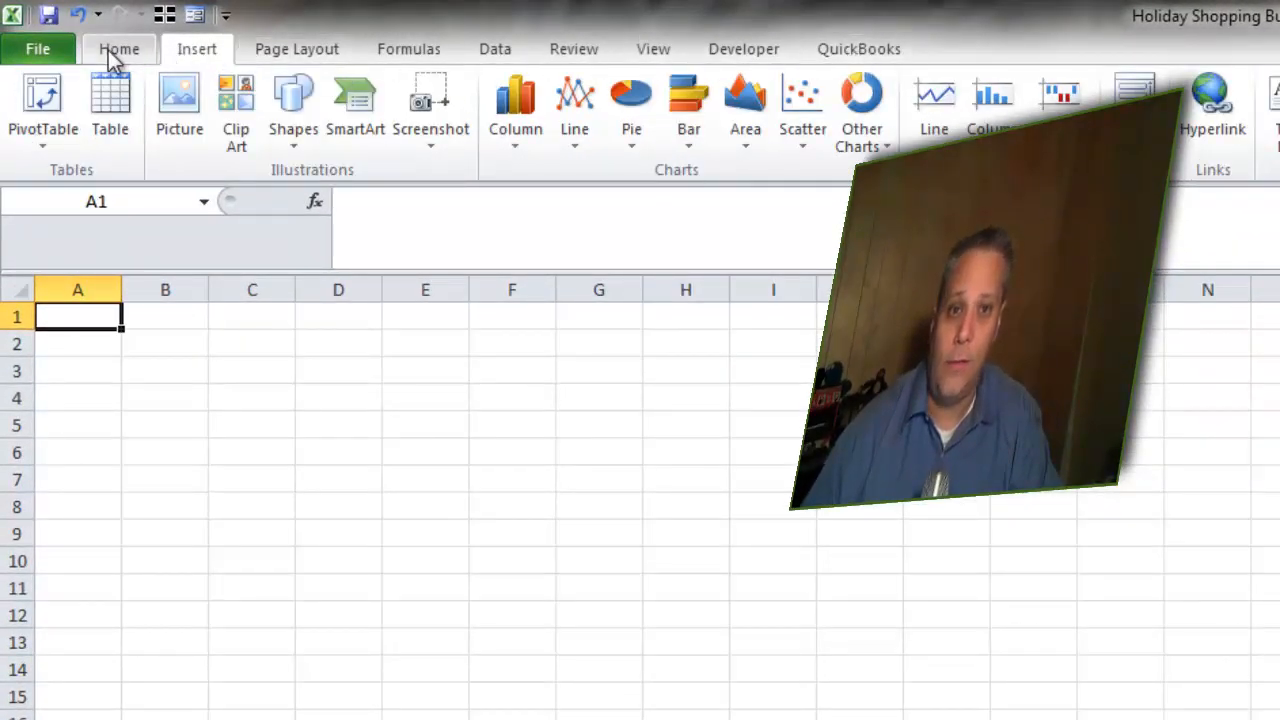
click(118, 48)
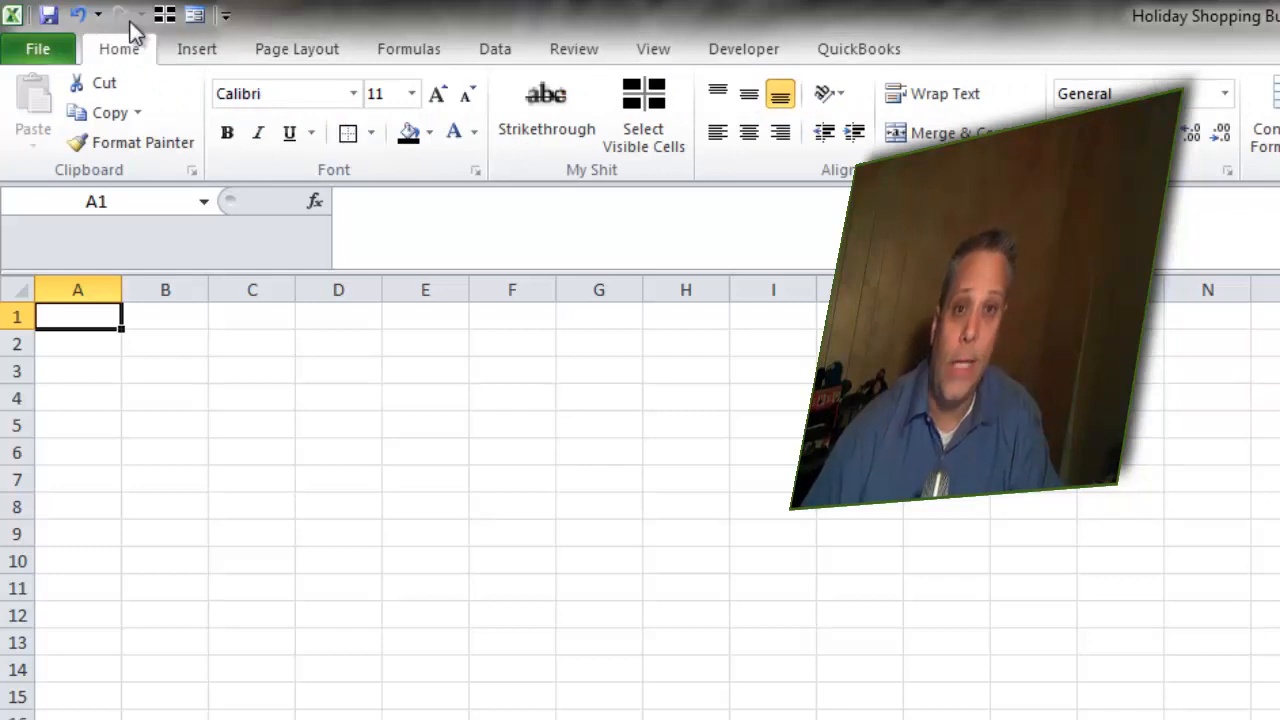
click(165, 343)
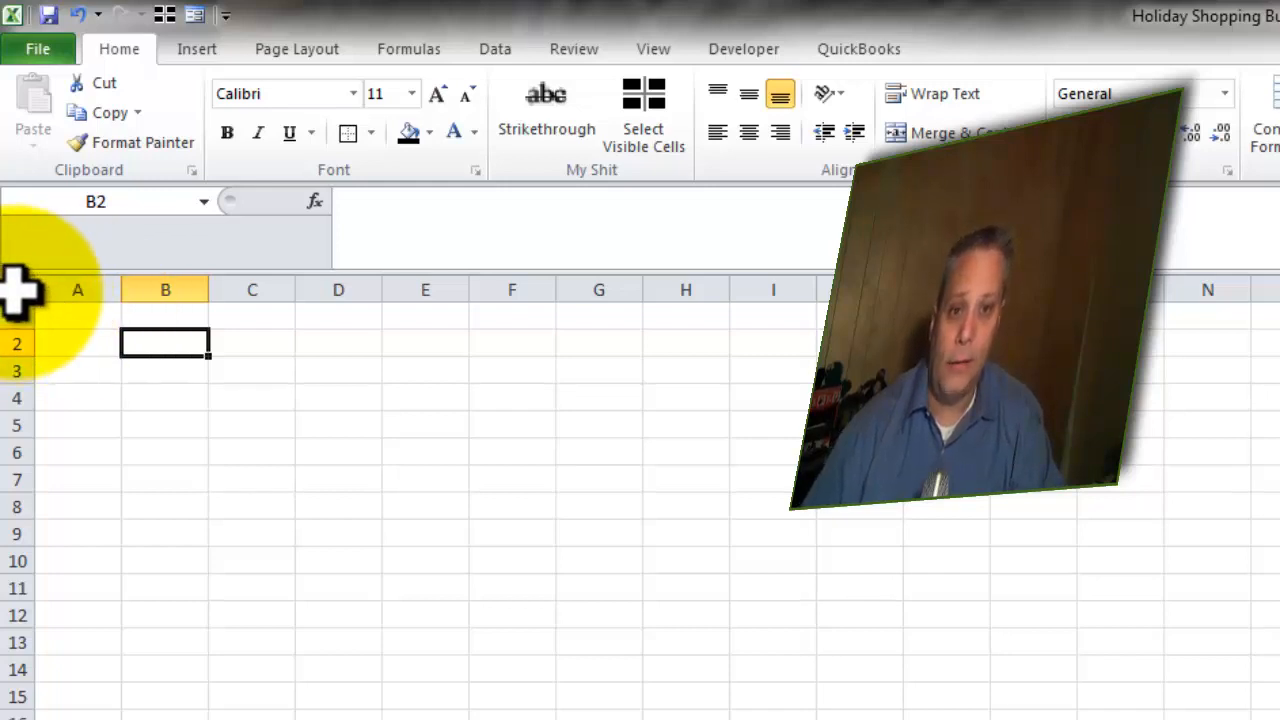
key(ctrl+a)
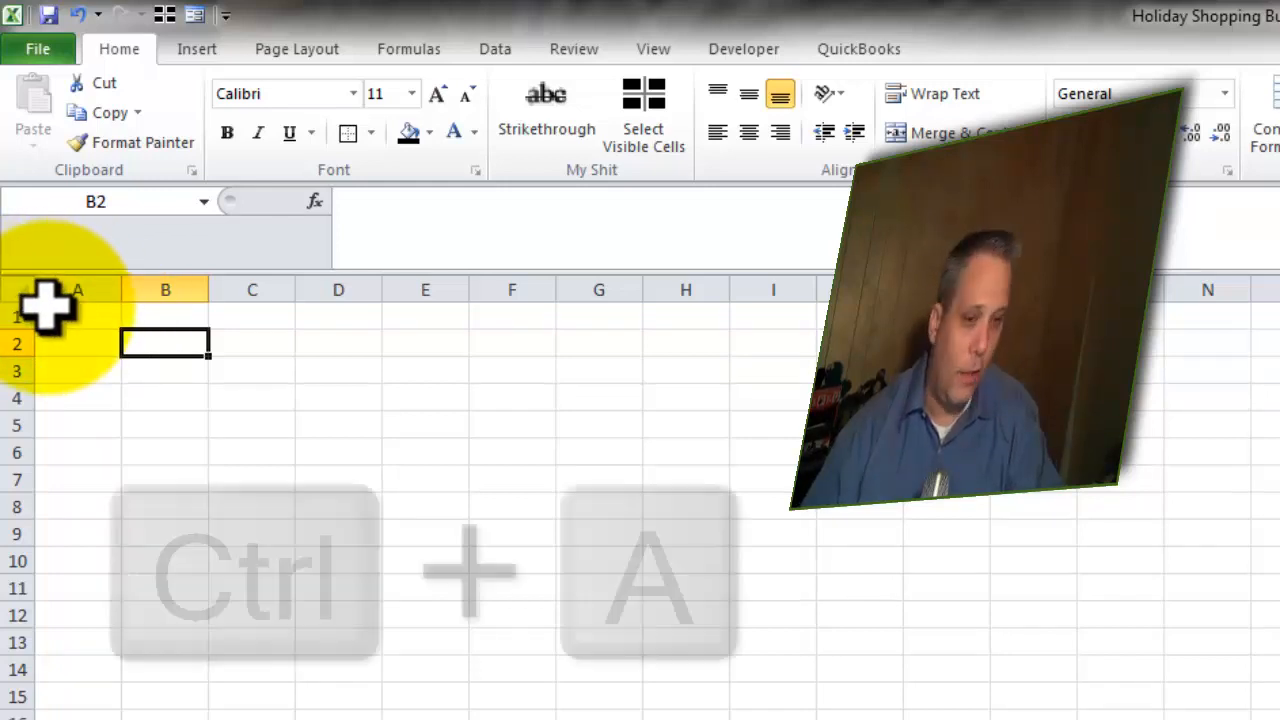
key(ctrl+a)
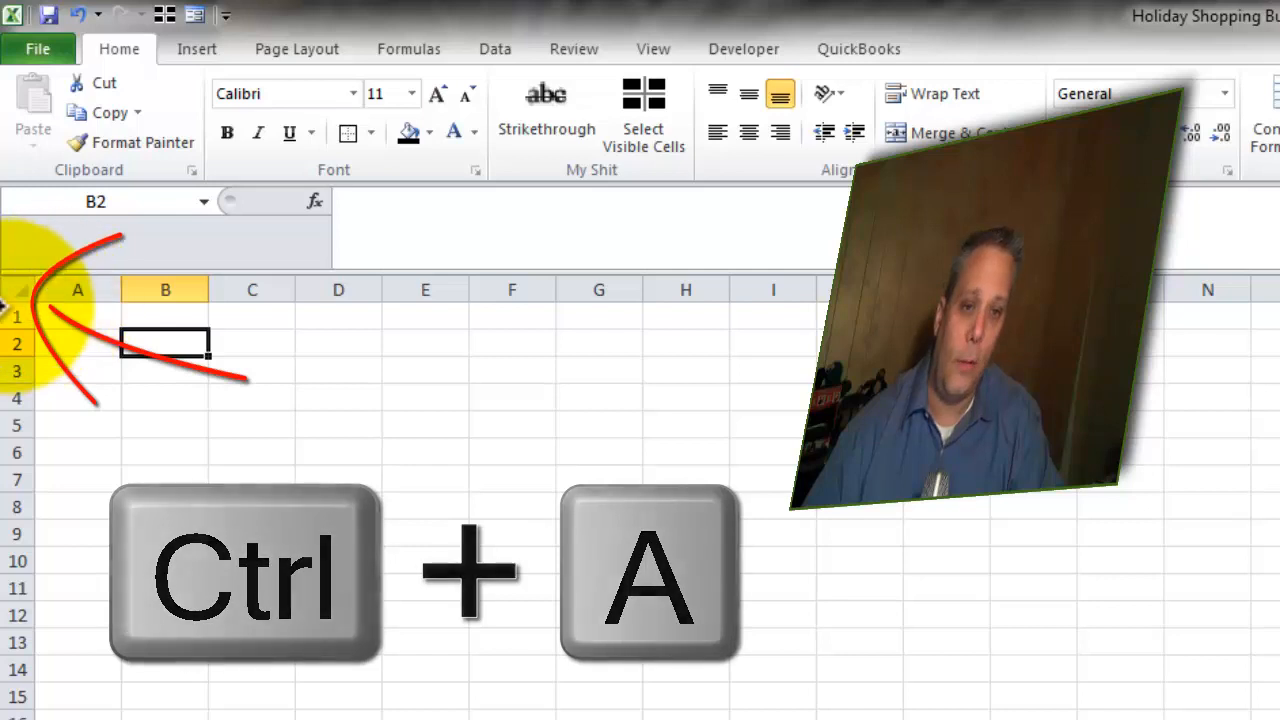
key(ctrl+a)
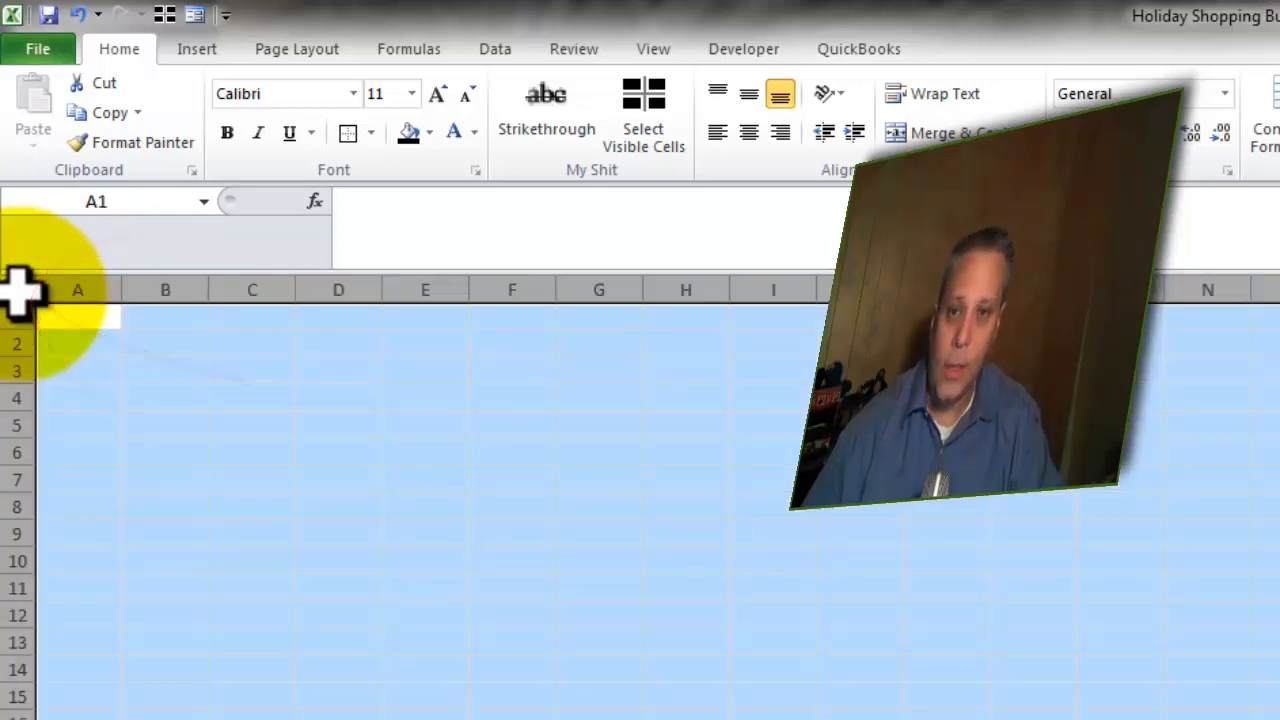
click(251, 343)
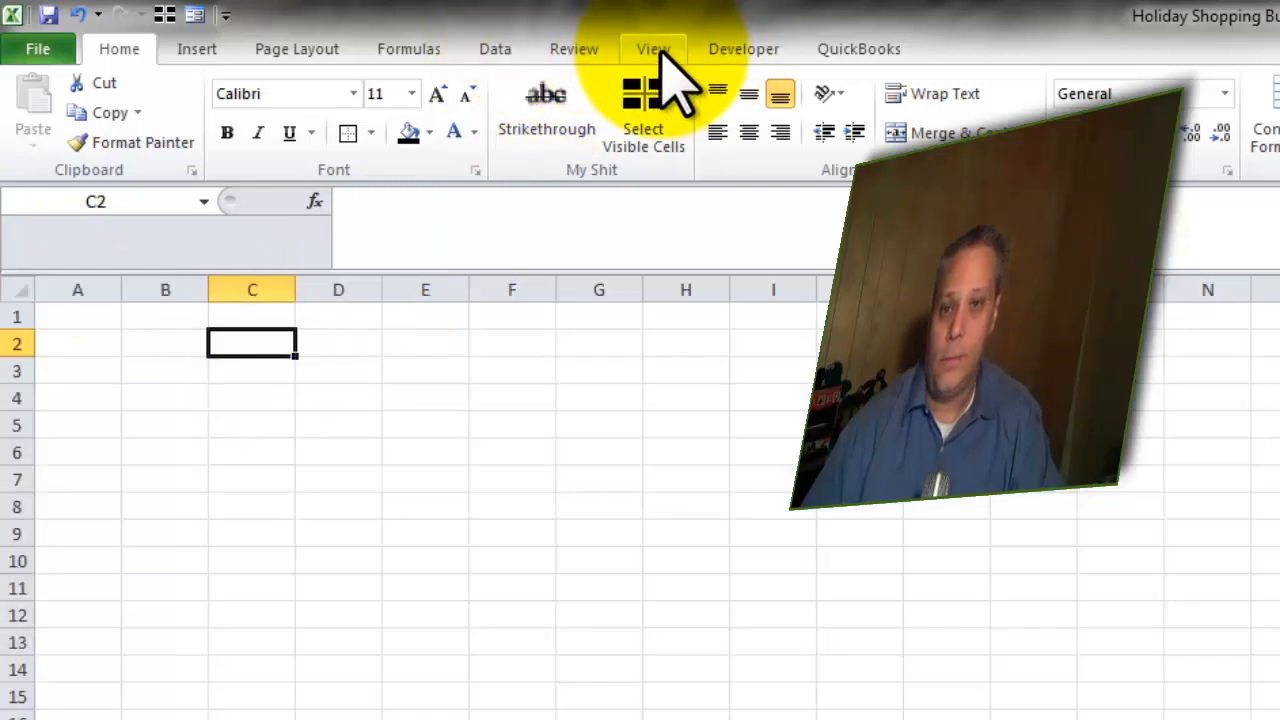
Toggle the sheet's gridlines off and back on in the display options.
click(653, 48)
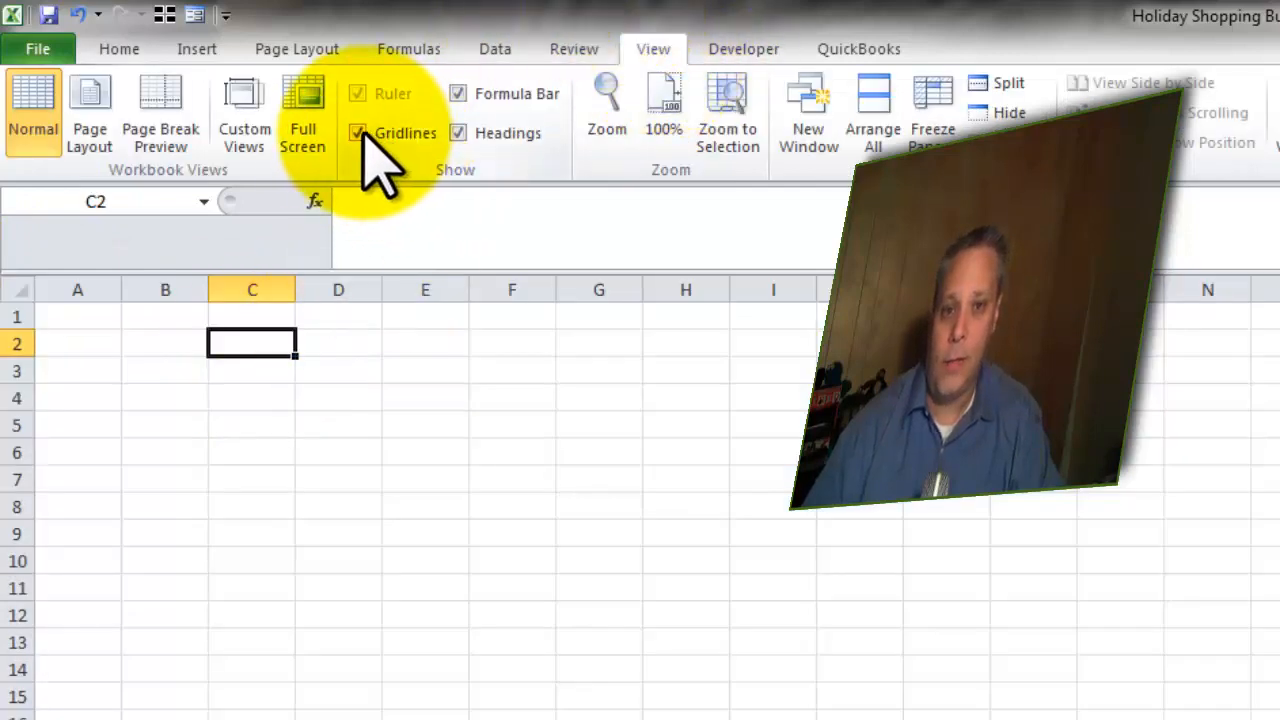
click(357, 132)
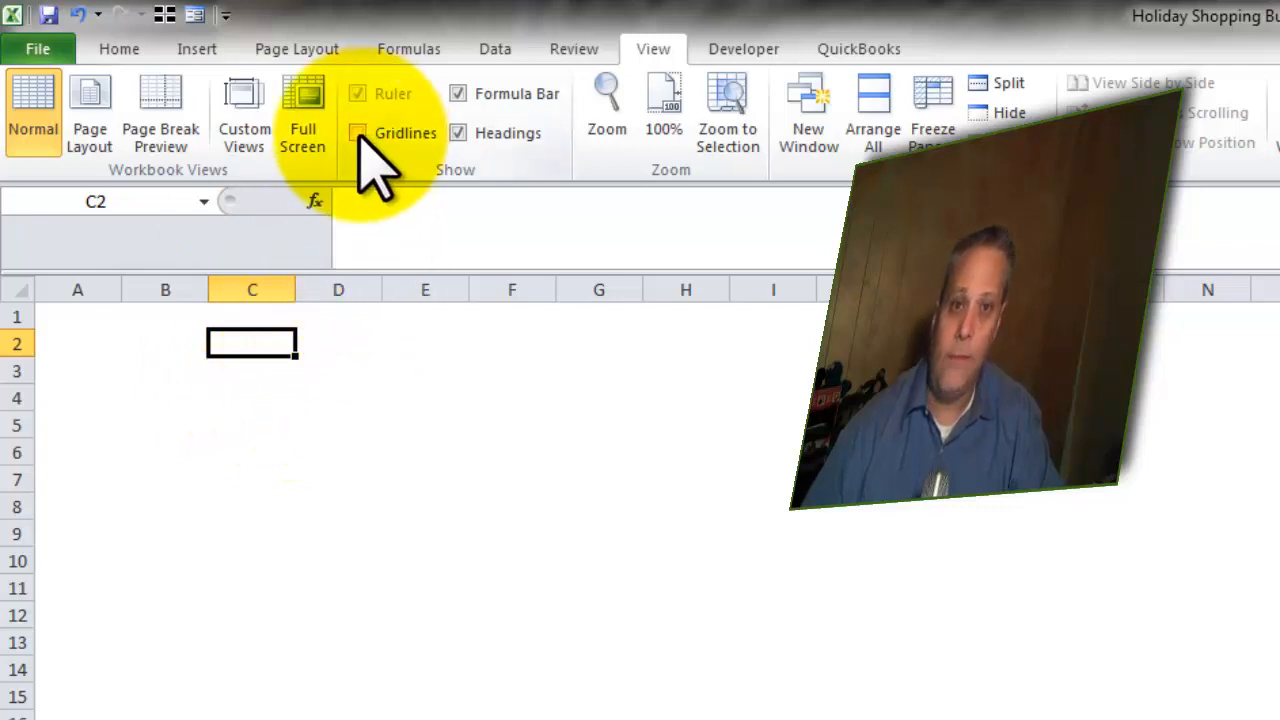
click(357, 133)
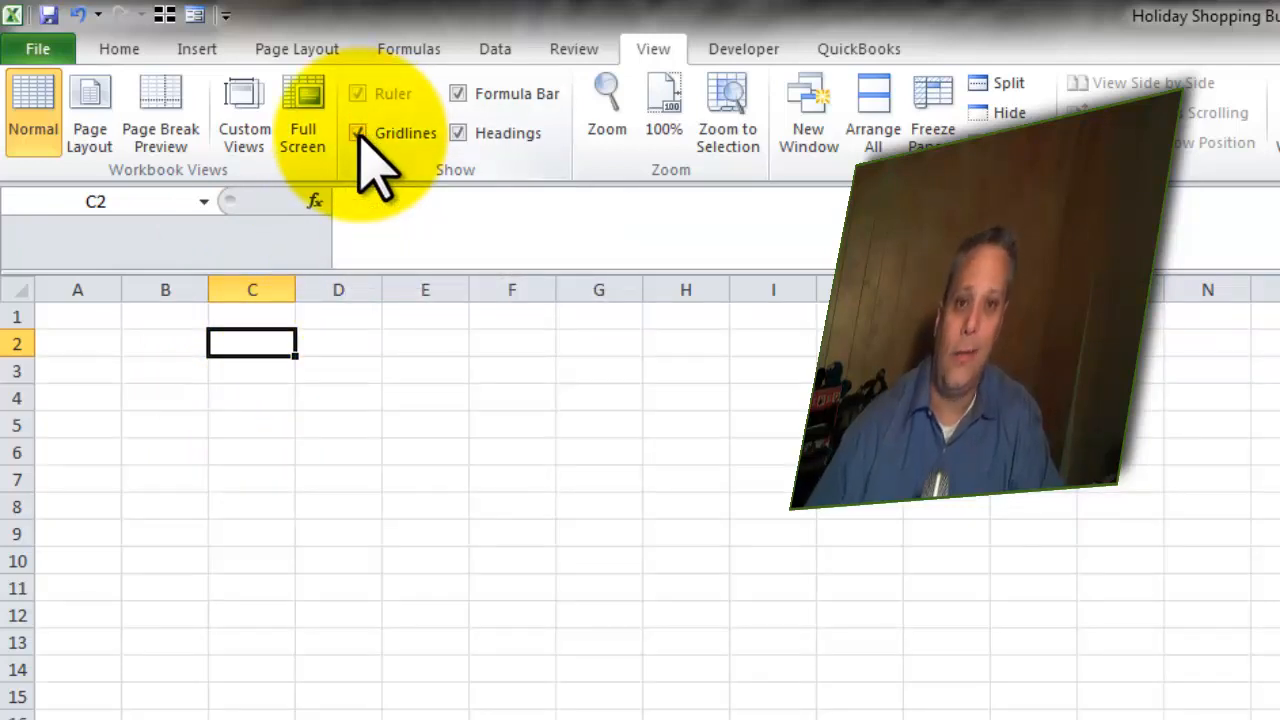
Select the entire sheet and apply a plain fill from Fill Color.
click(119, 48)
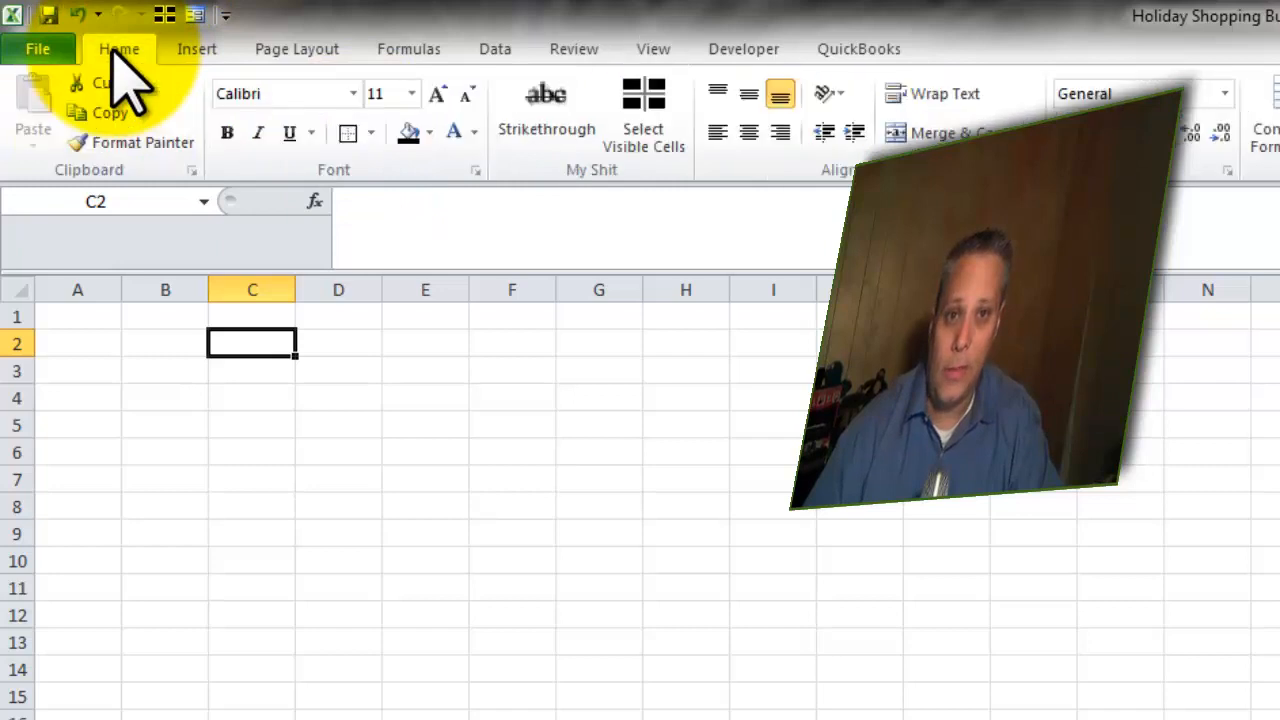
mouse_move(460, 80)
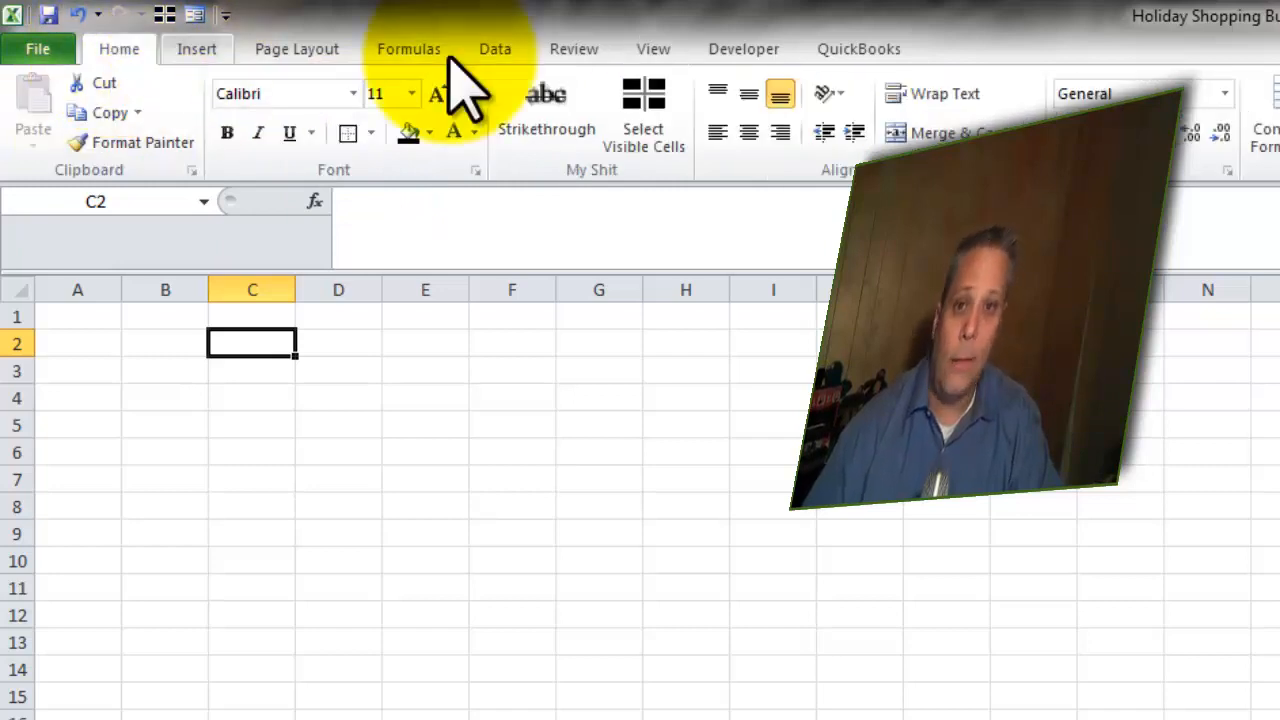
mouse_move(337, 95)
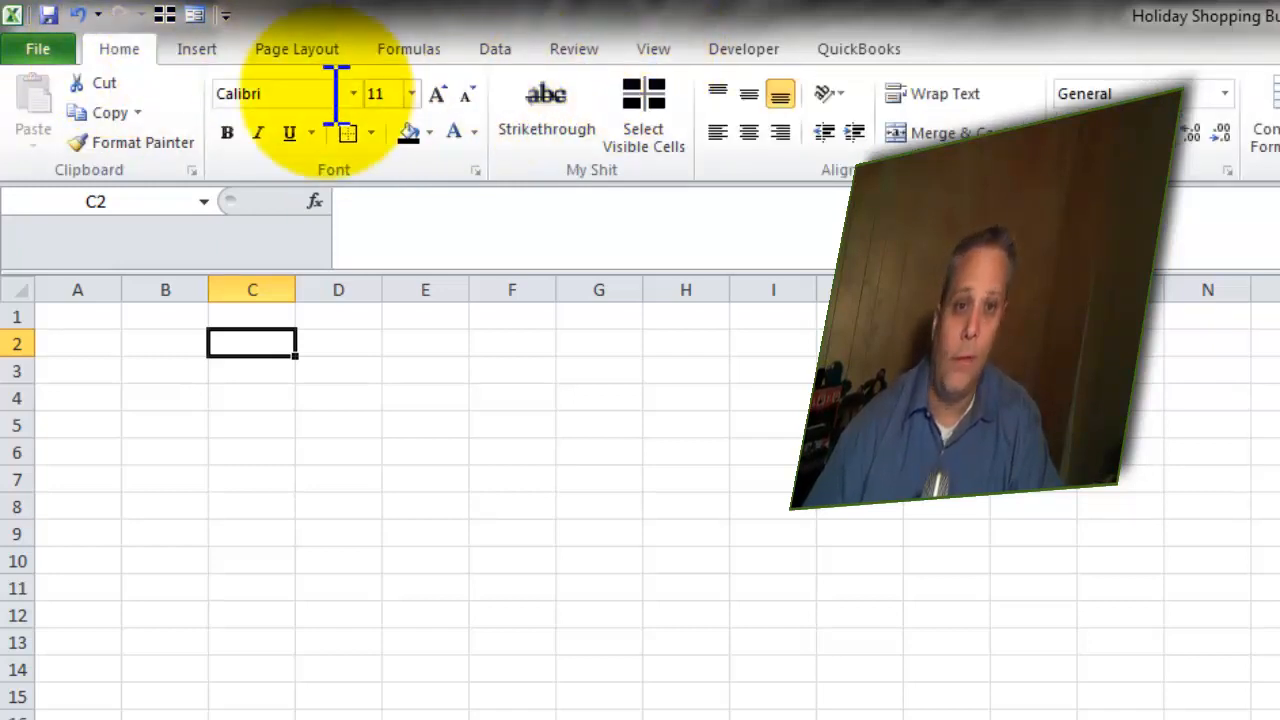
click(17, 289)
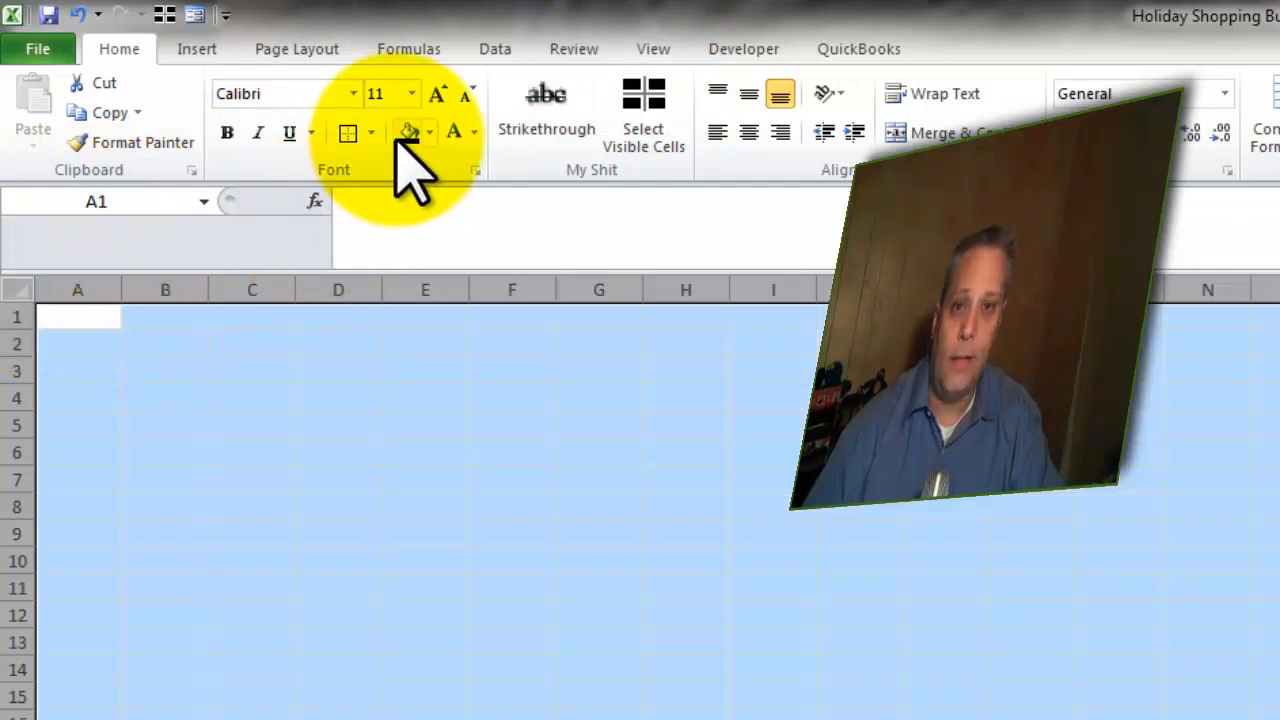
click(428, 132)
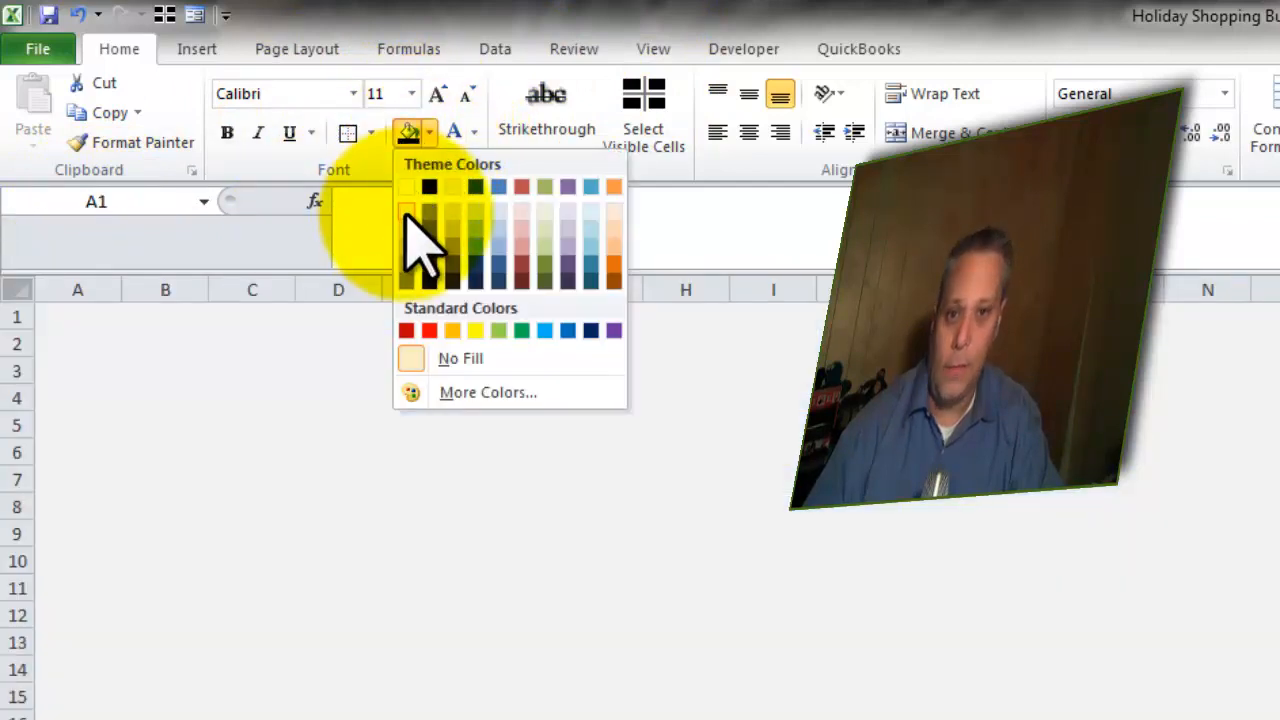
click(471, 131)
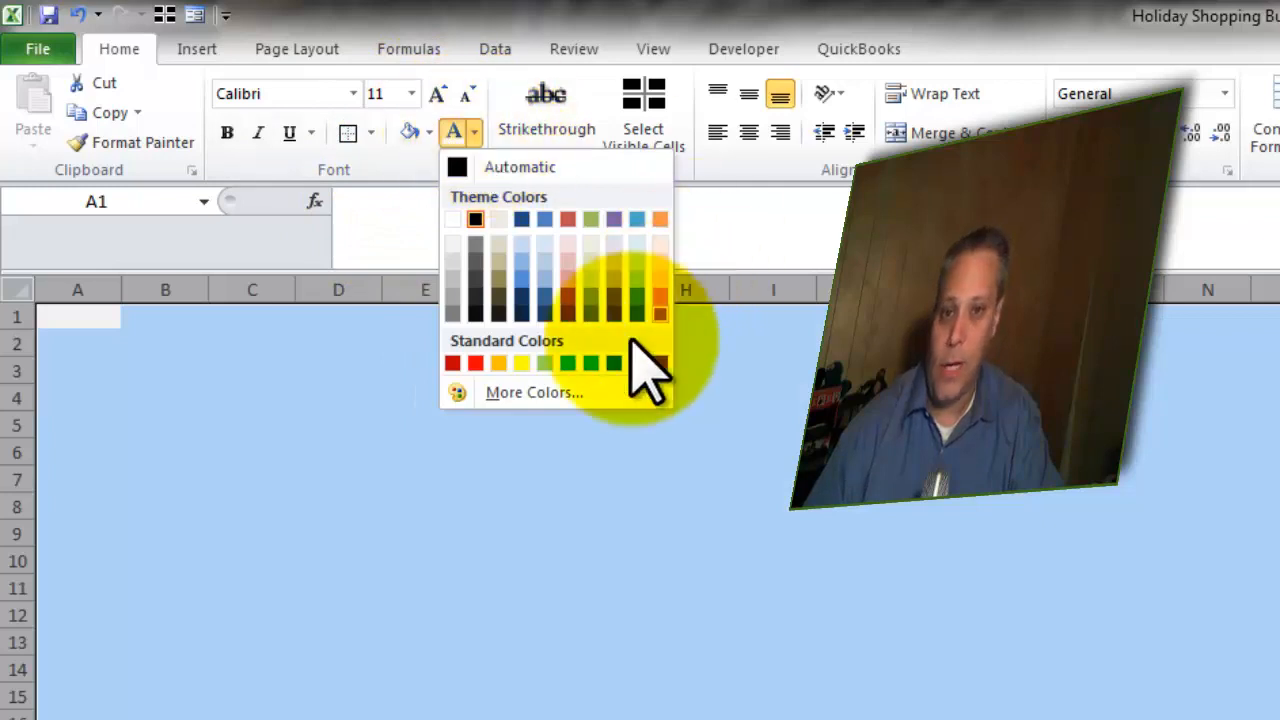
mouse_move(650, 363)
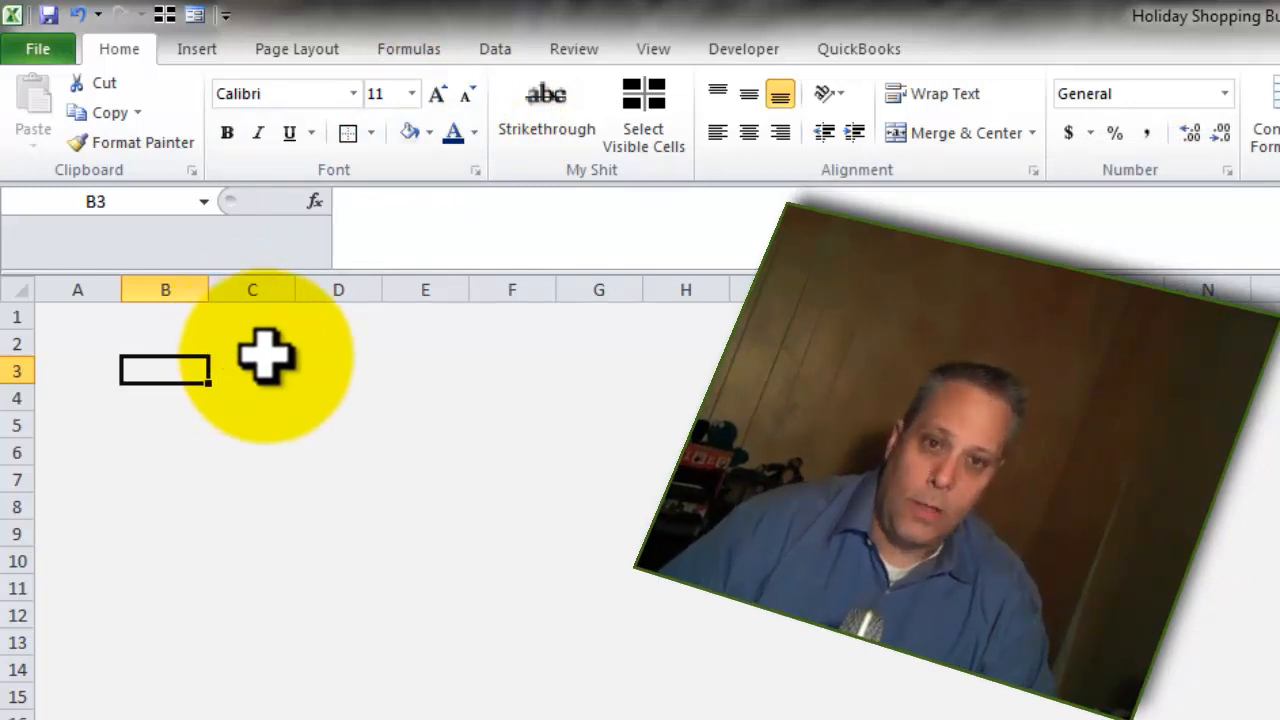
mouse_move(240, 340)
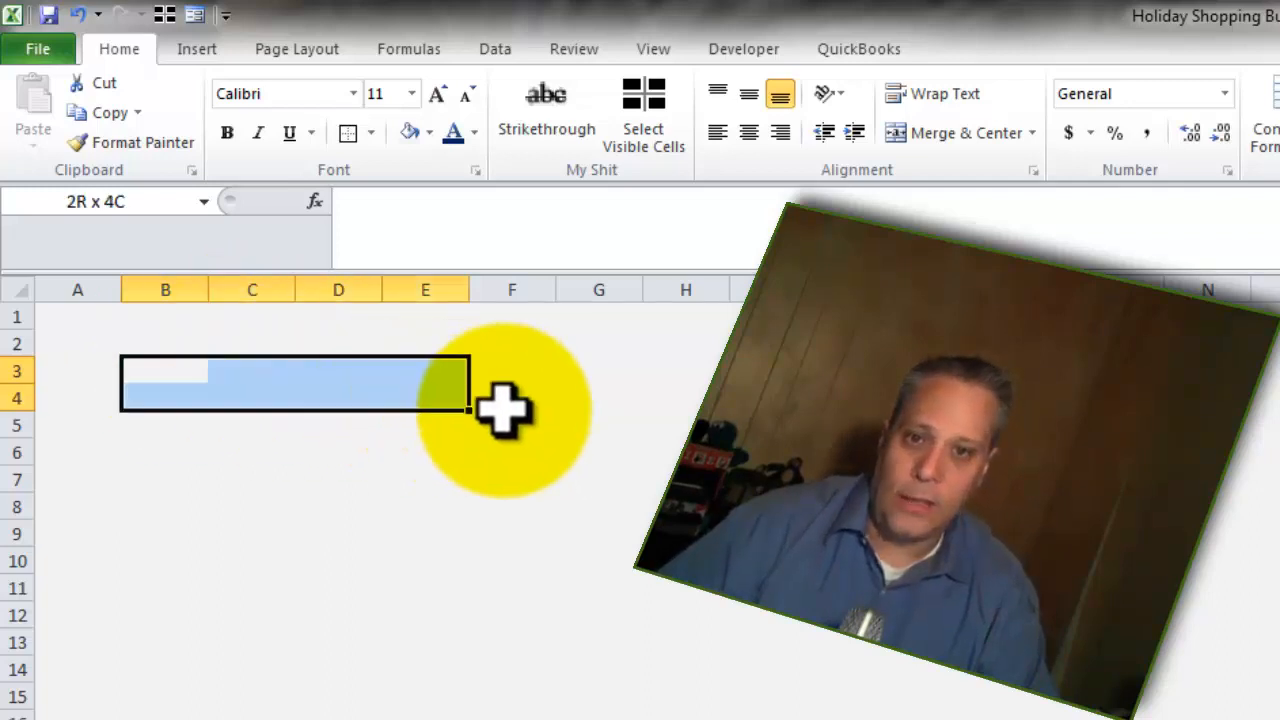
Type the headings Name, Gift and Budget into B3, C3 and D3.
click(165, 370)
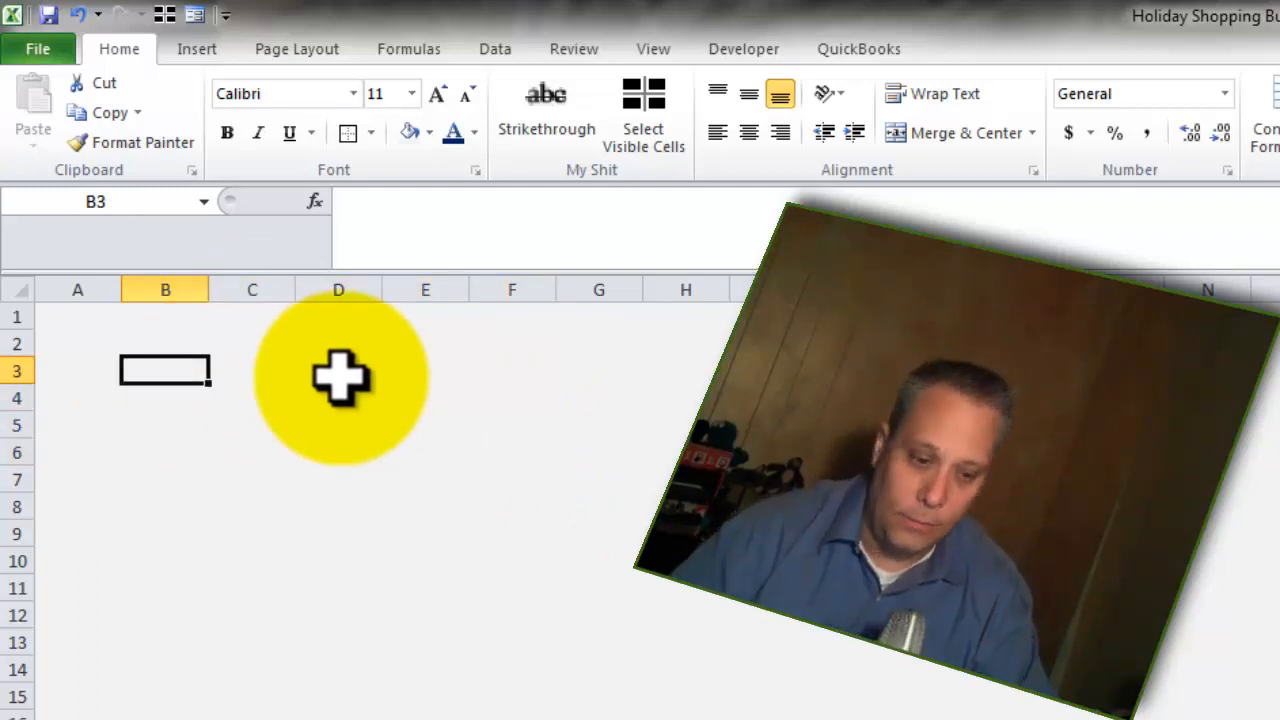
text(Name)
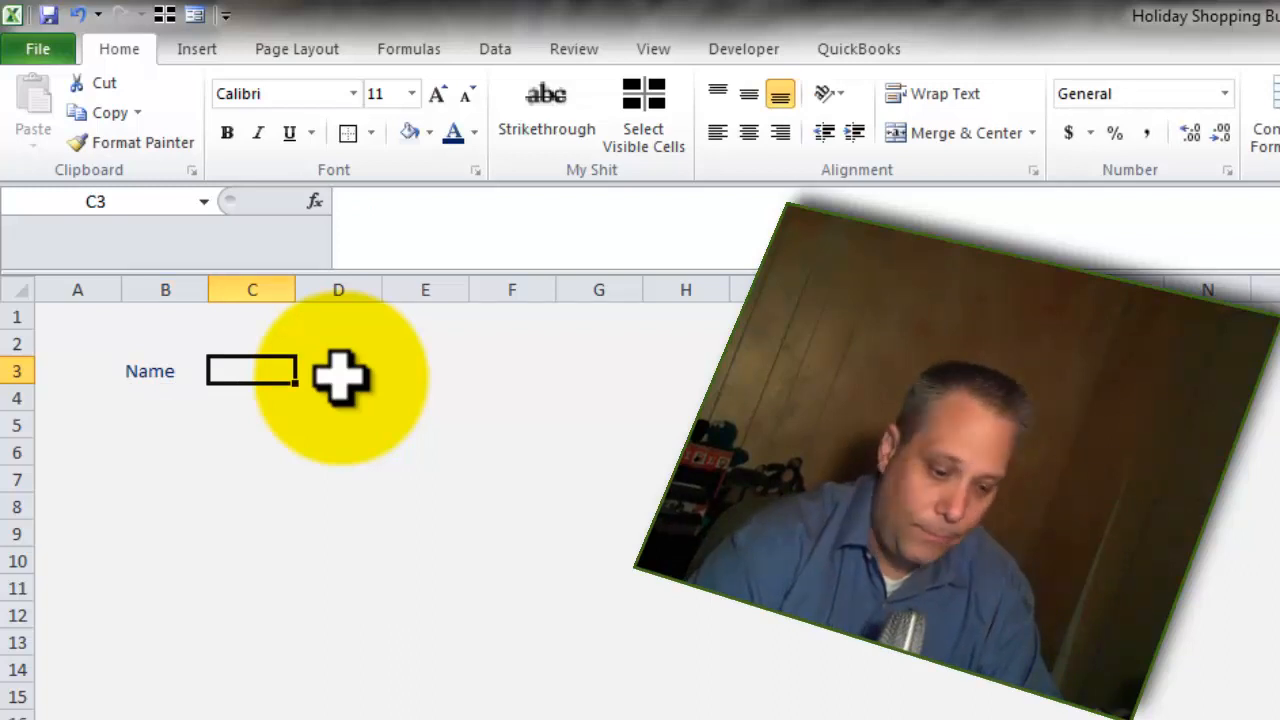
text(Gift)
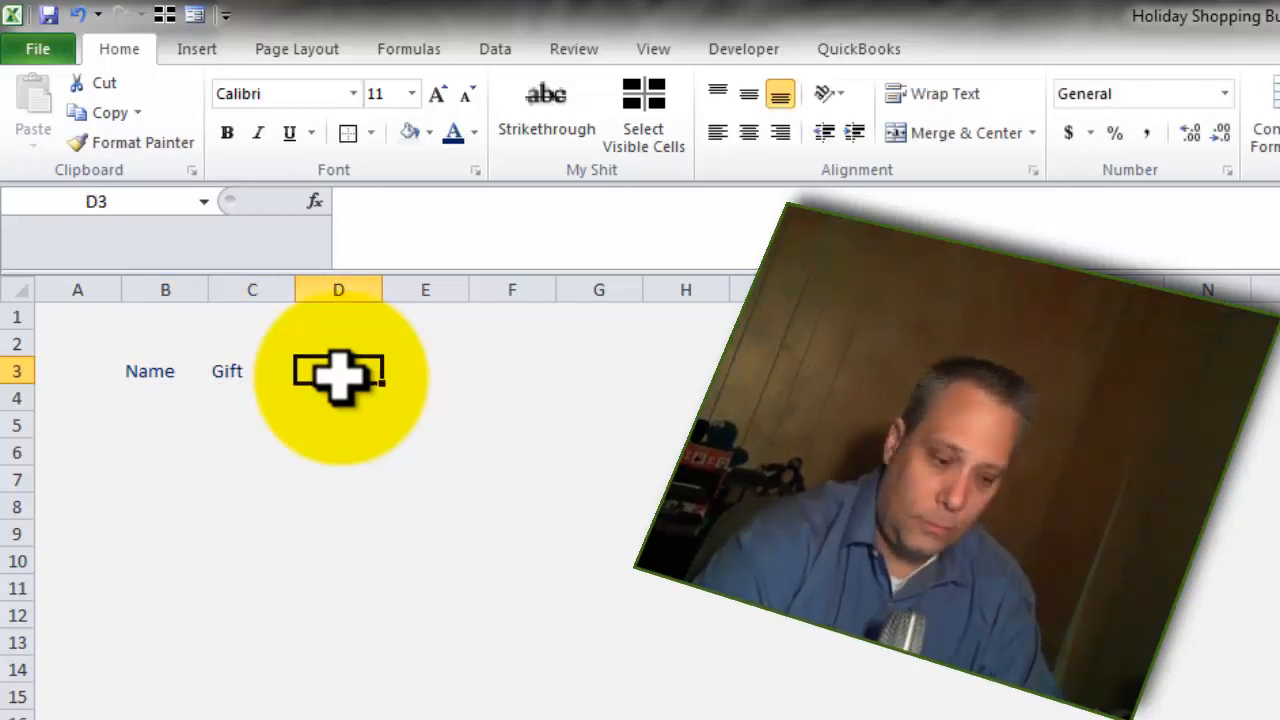
text(Budget)
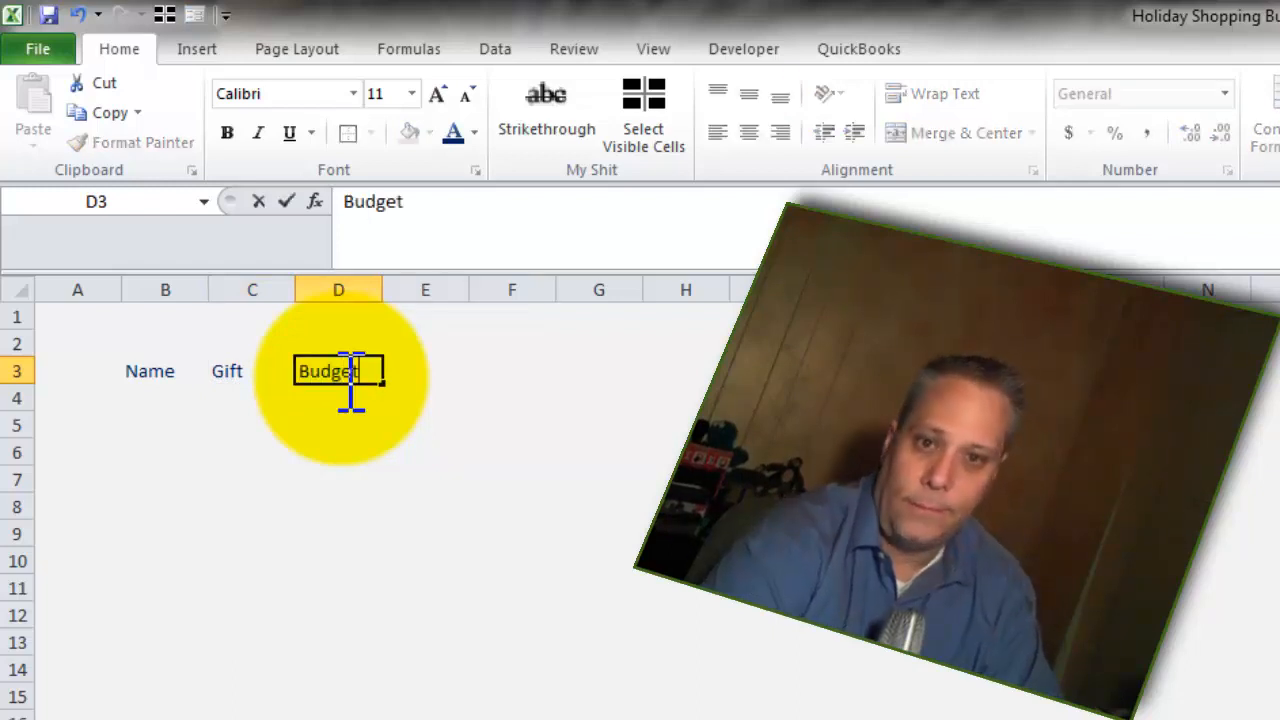
click(165, 397)
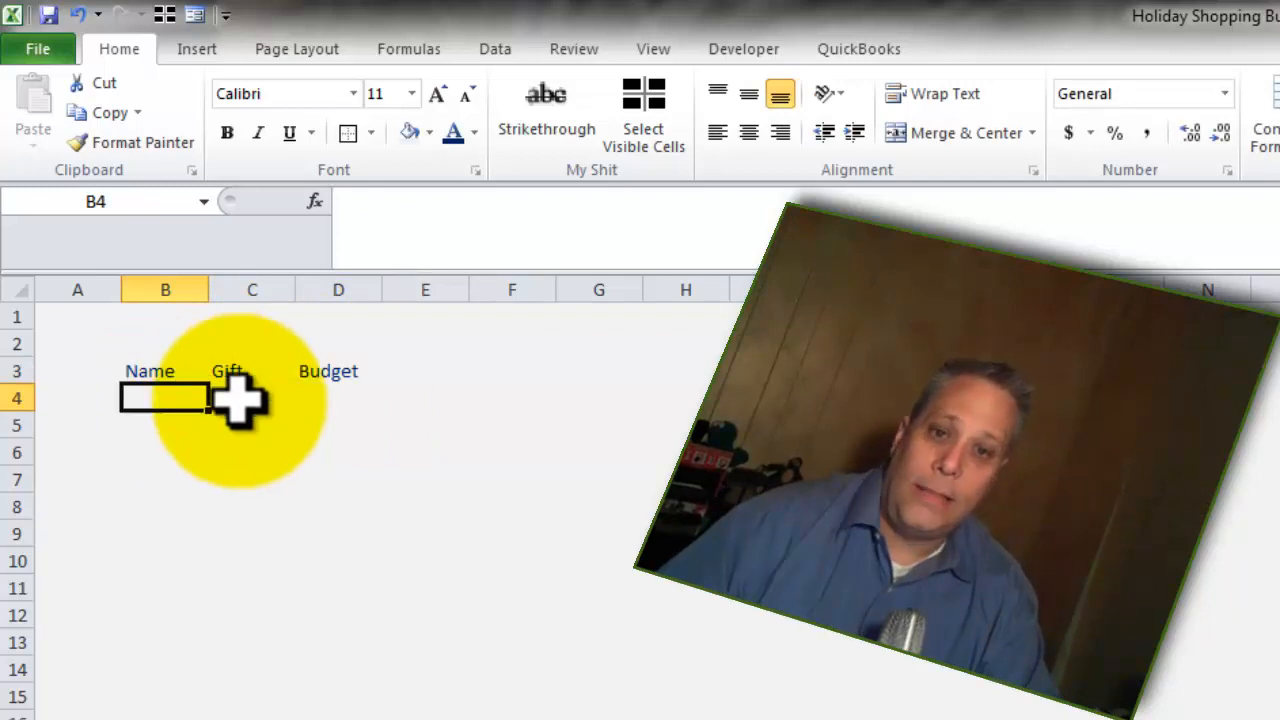
Set B4:D28 to No Fill so gridlines reappear under the headings.
drag(165, 398, 338, 710)
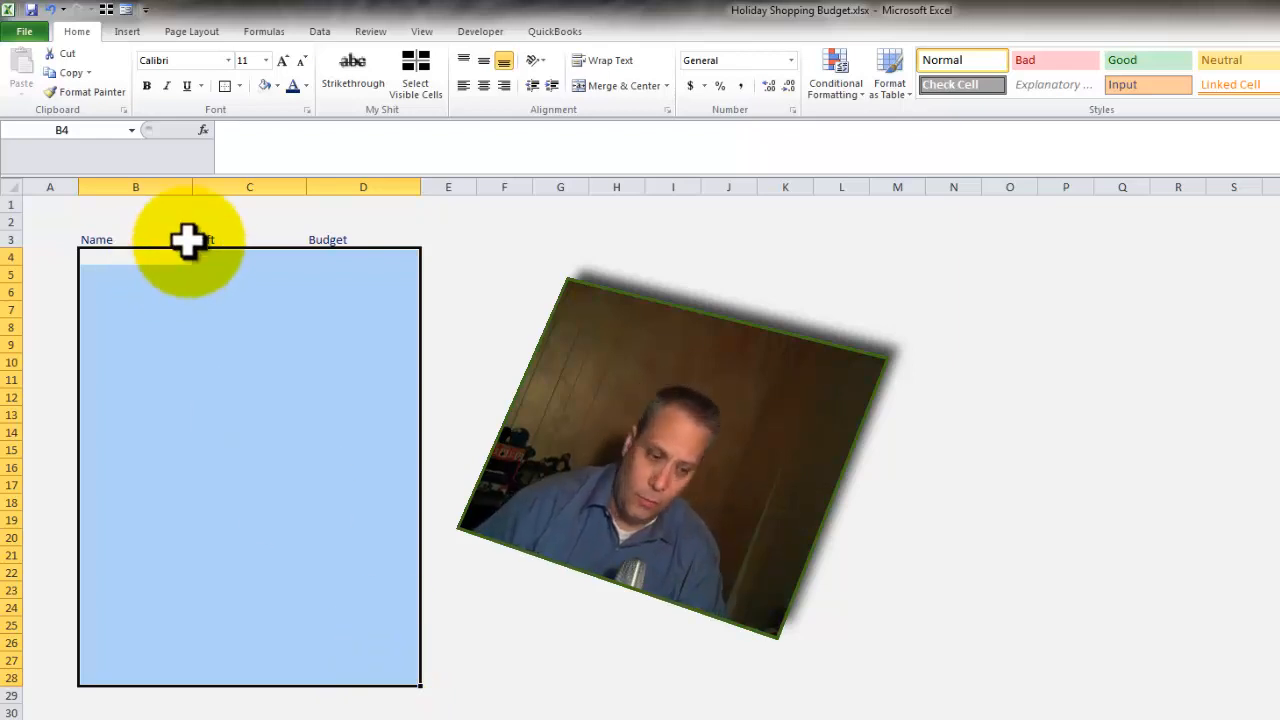
mouse_move(270, 105)
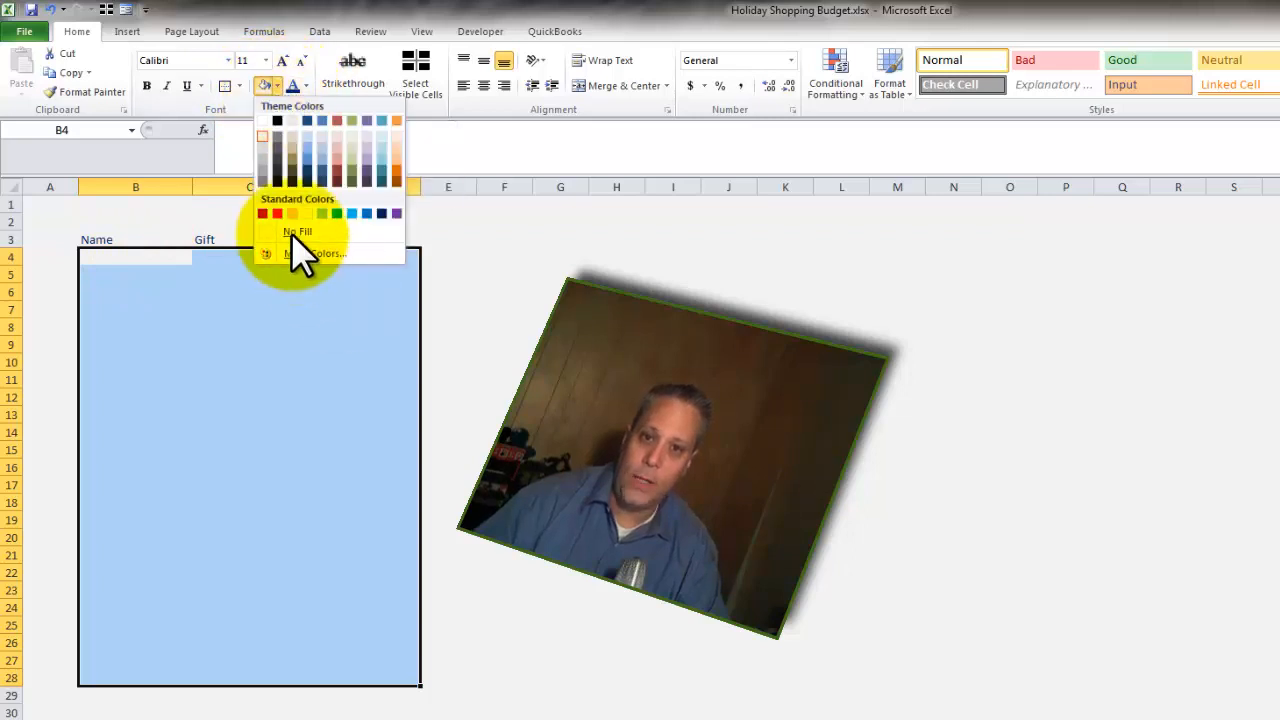
click(298, 231)
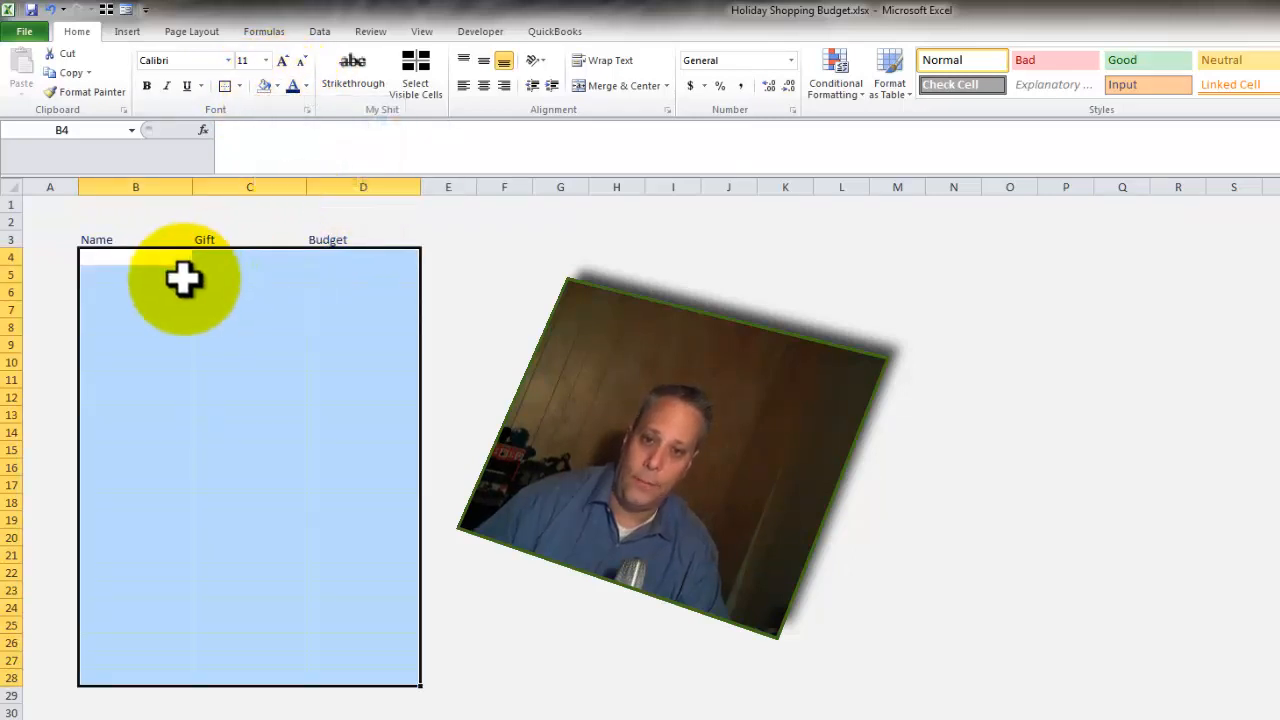
click(135, 274)
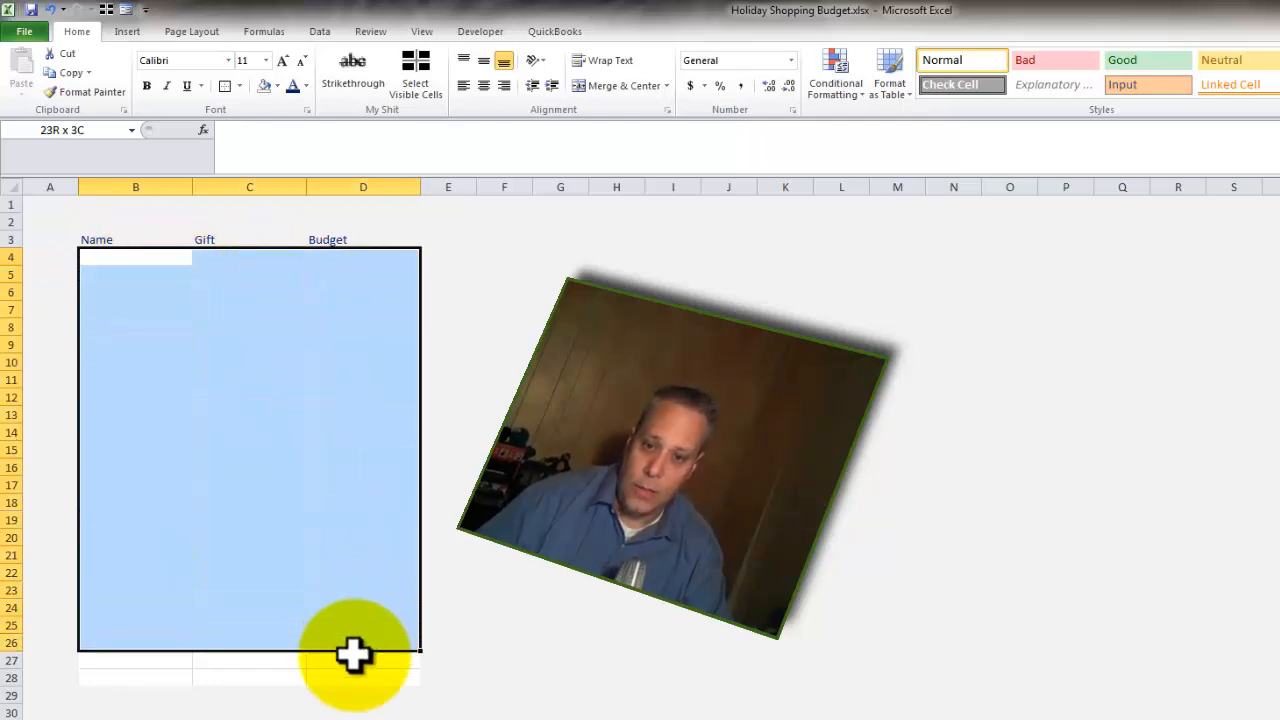
click(363, 555)
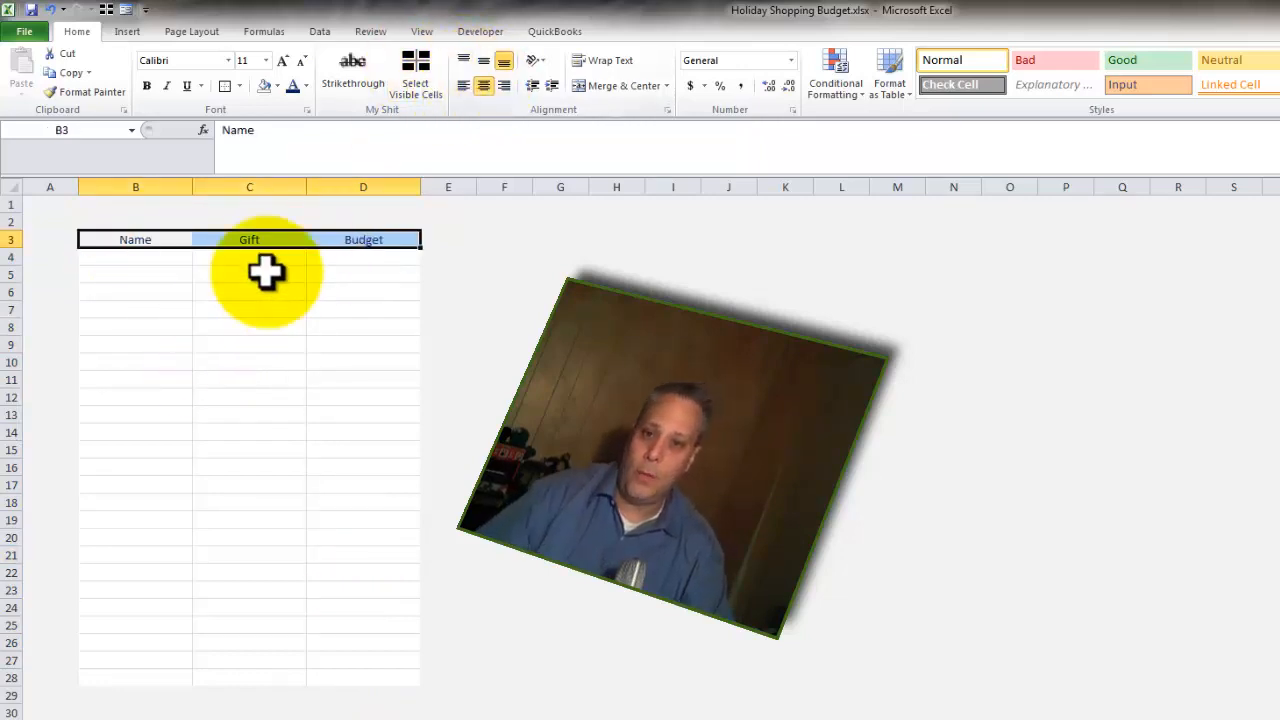
mouse_move(483, 85)
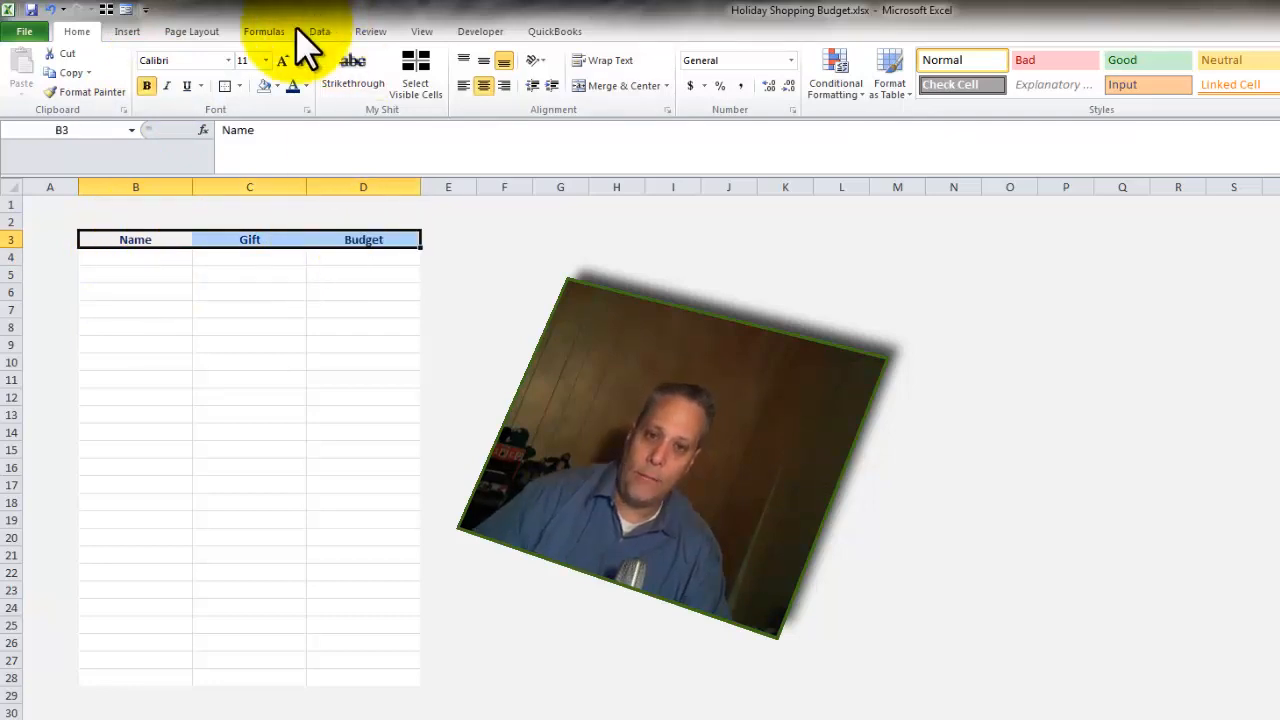
mouse_move(265, 85)
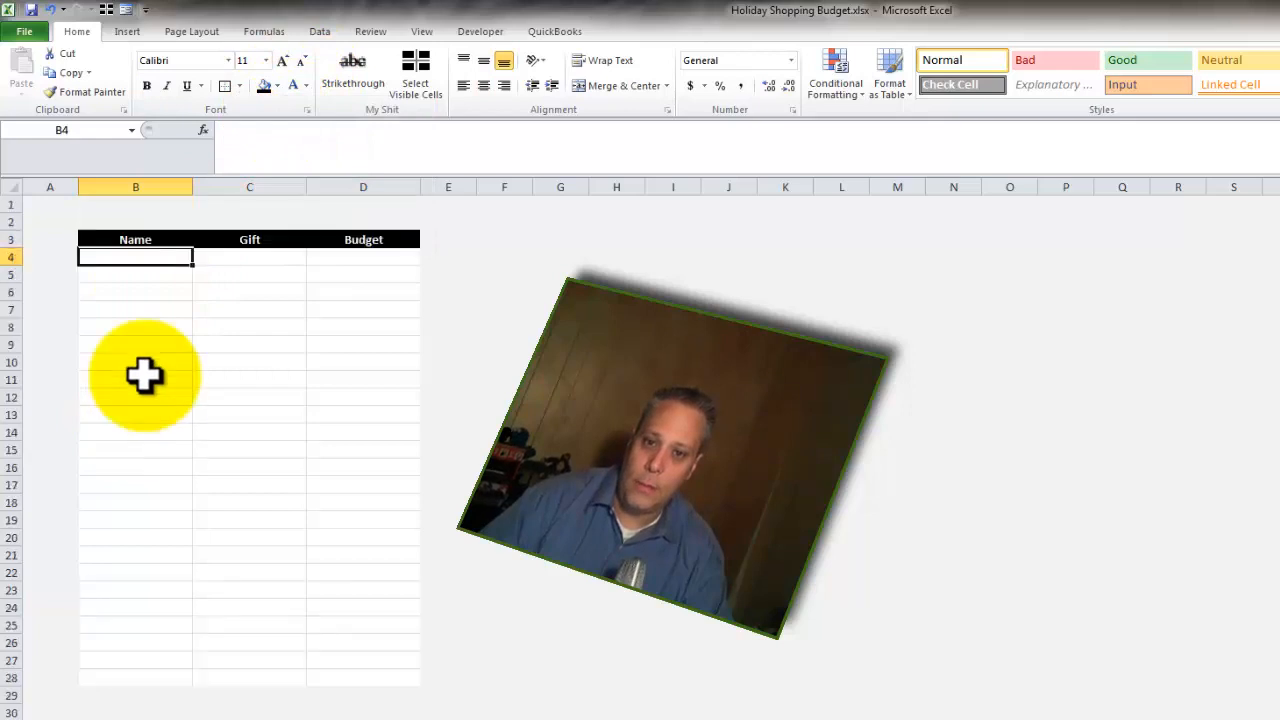
Click the row header area to remove the blank top row above the table.
click(50, 218)
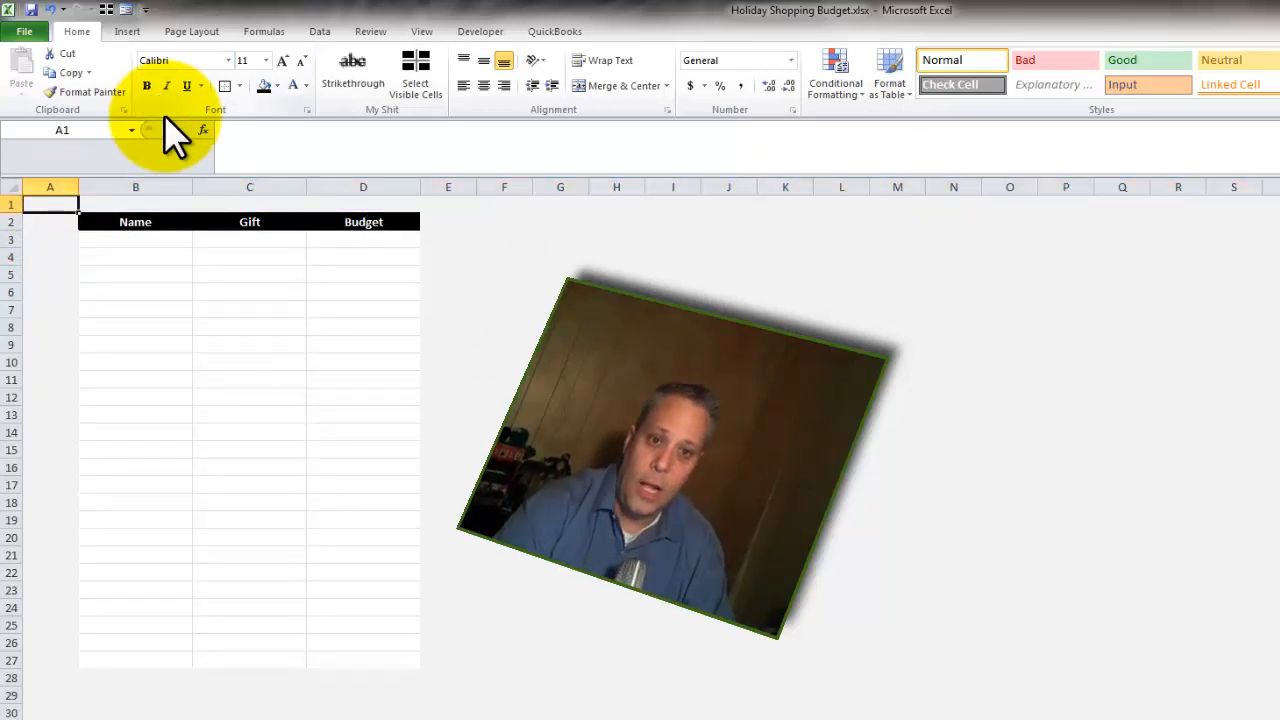
Set column A to a small width so the table sits near the left edge.
click(49, 187)
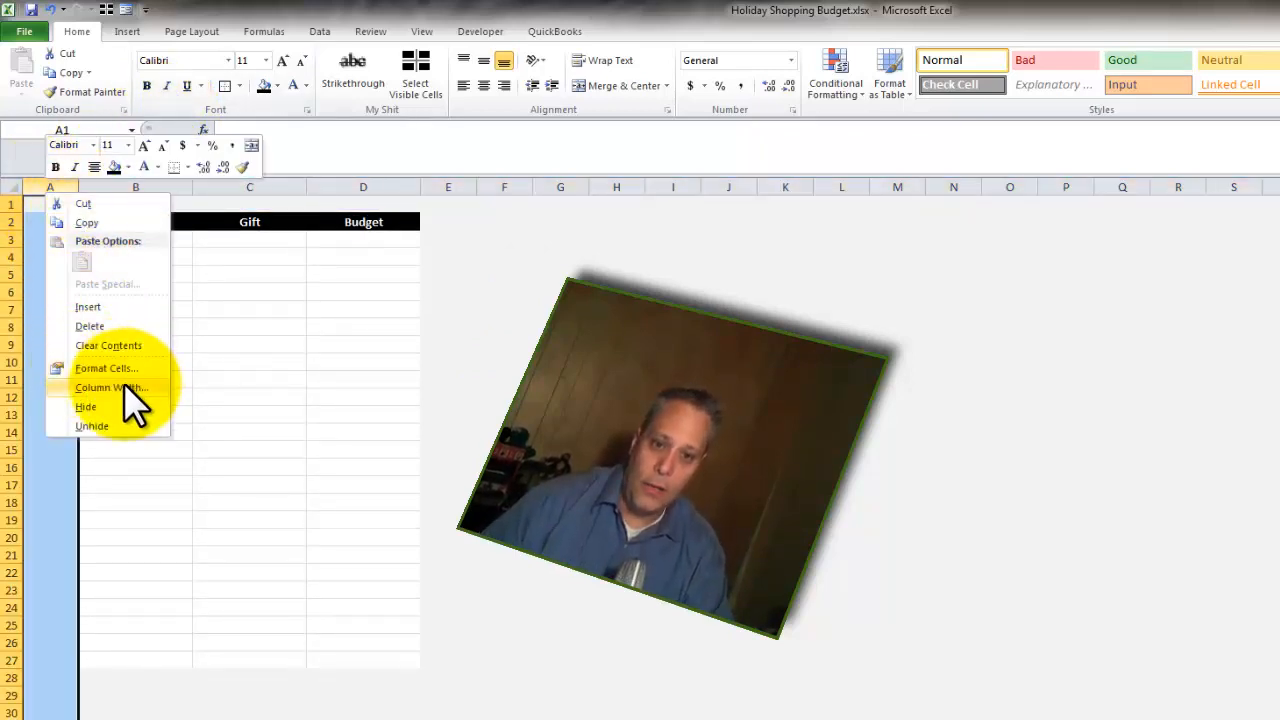
click(110, 387)
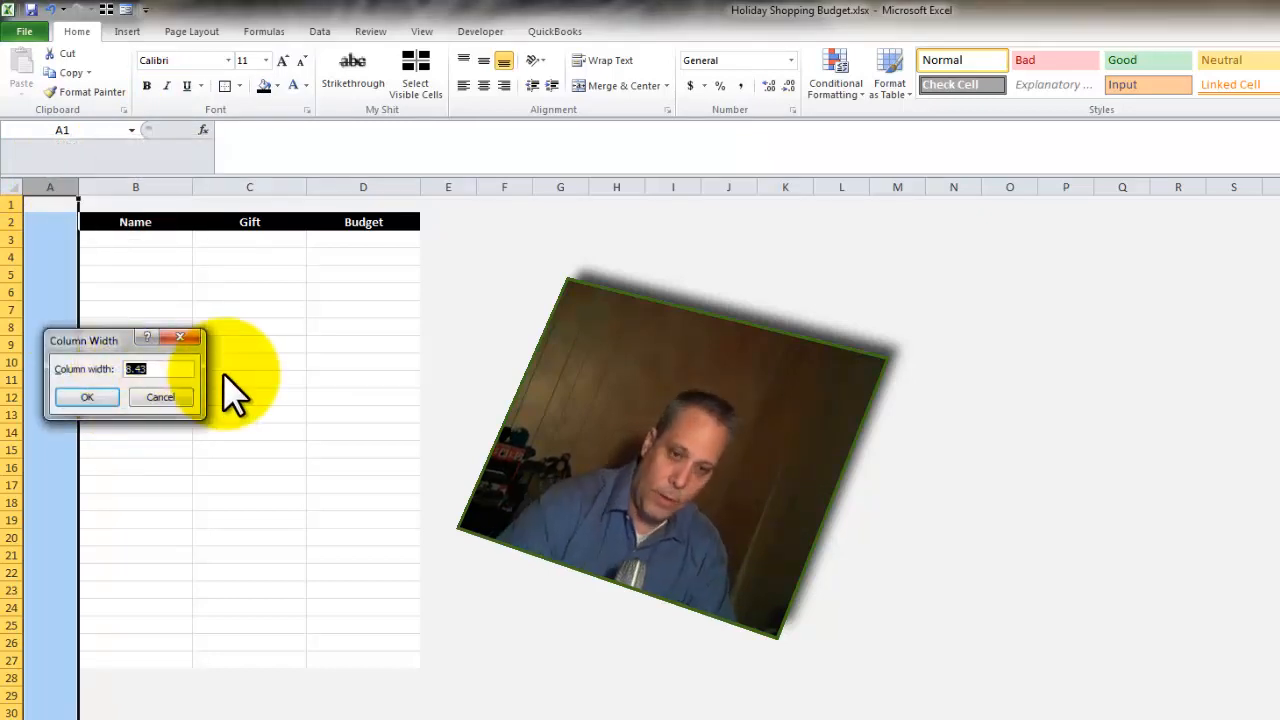
click(86, 397)
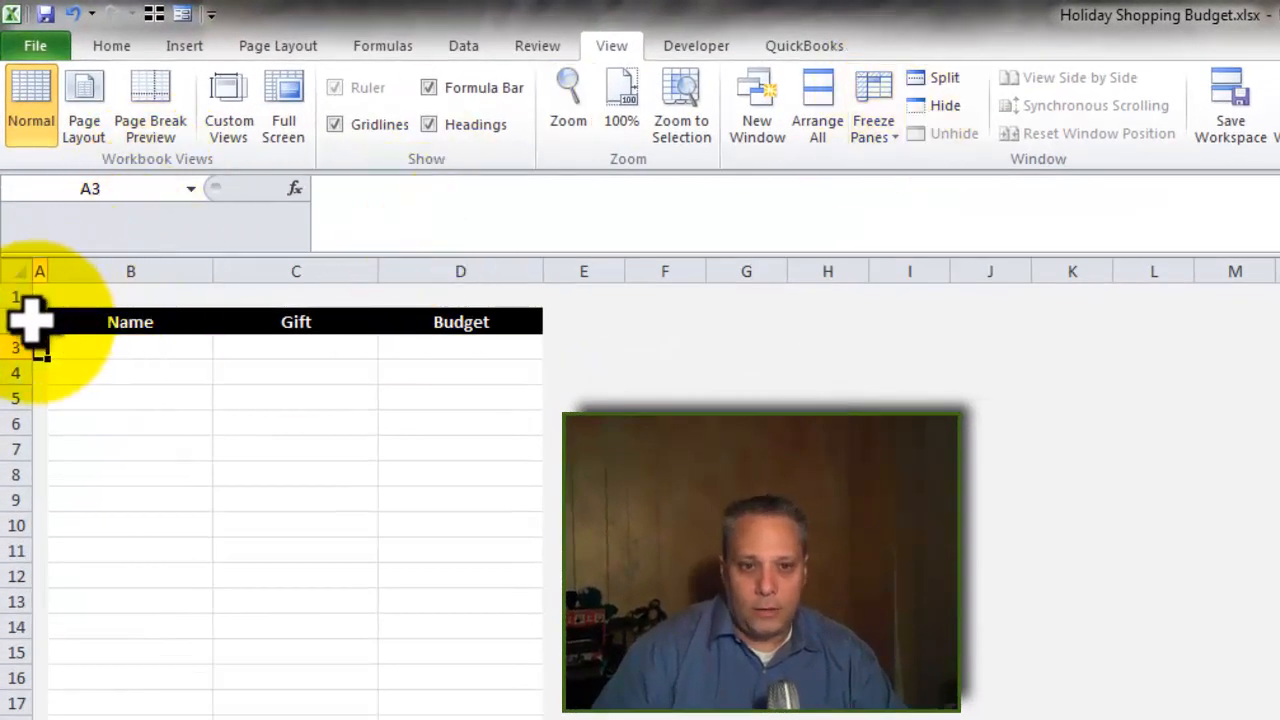
click(817, 105)
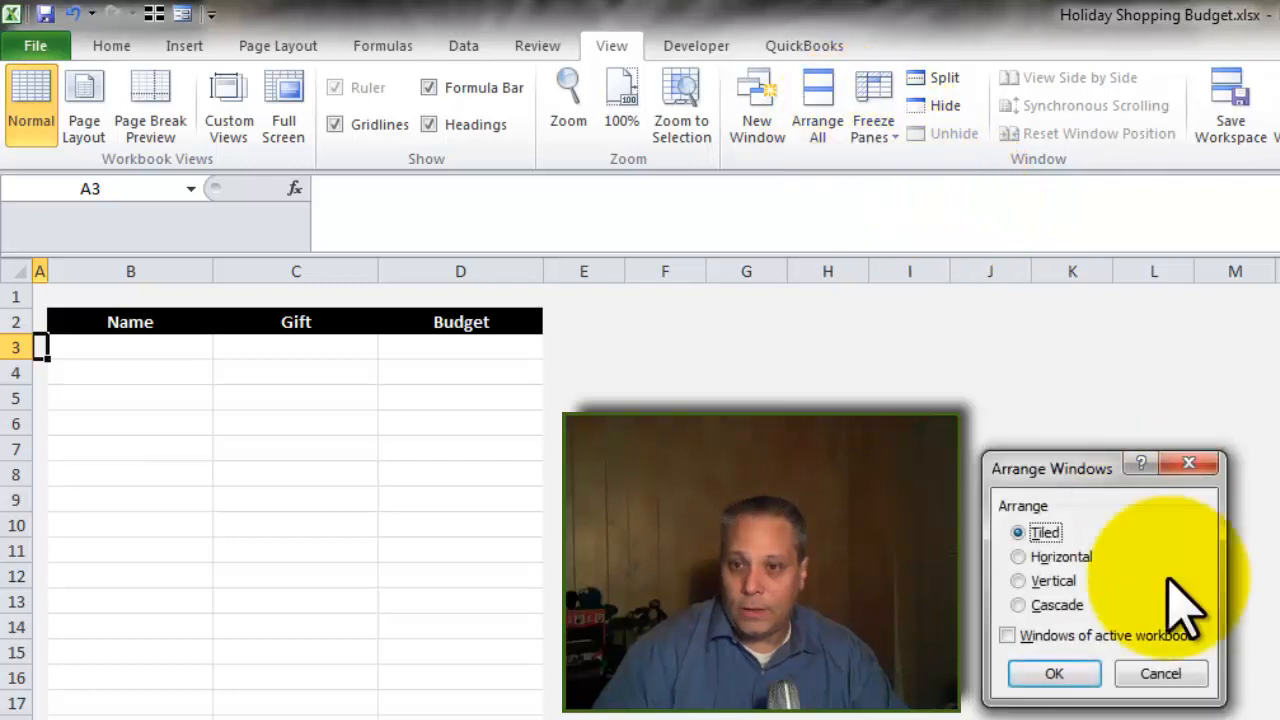
click(873, 105)
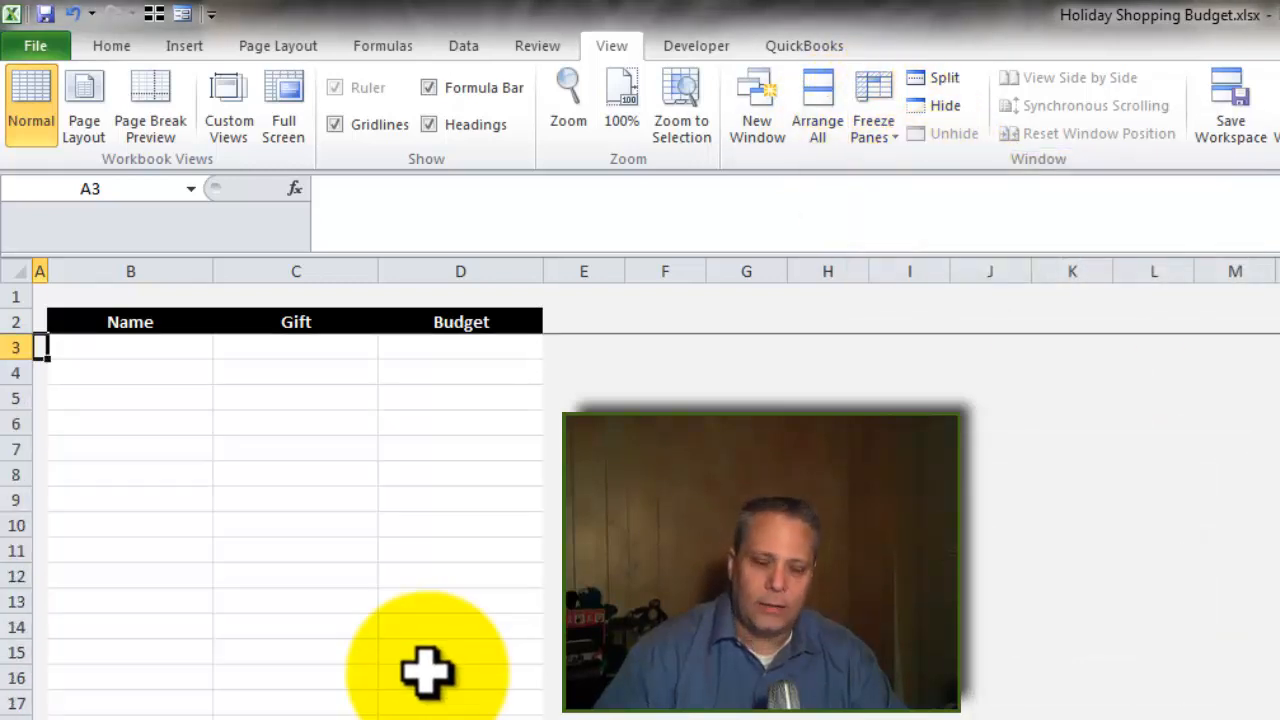
click(130, 347)
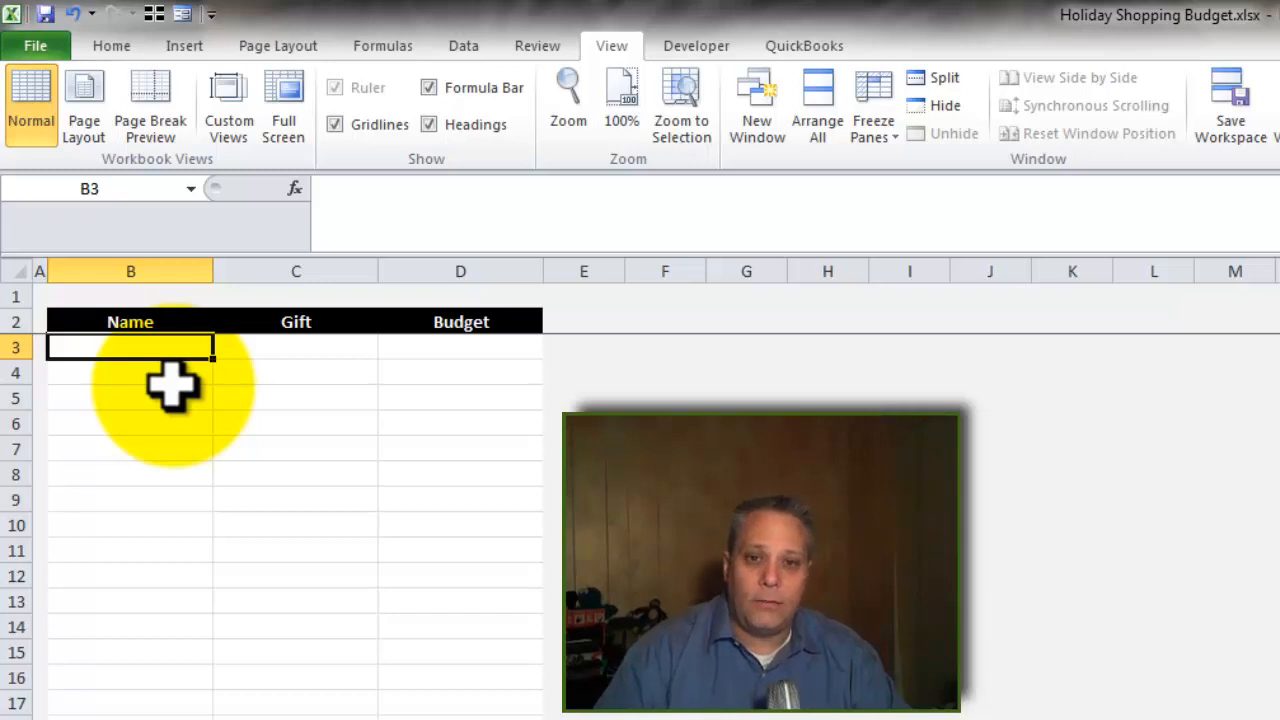
mouse_move(170, 315)
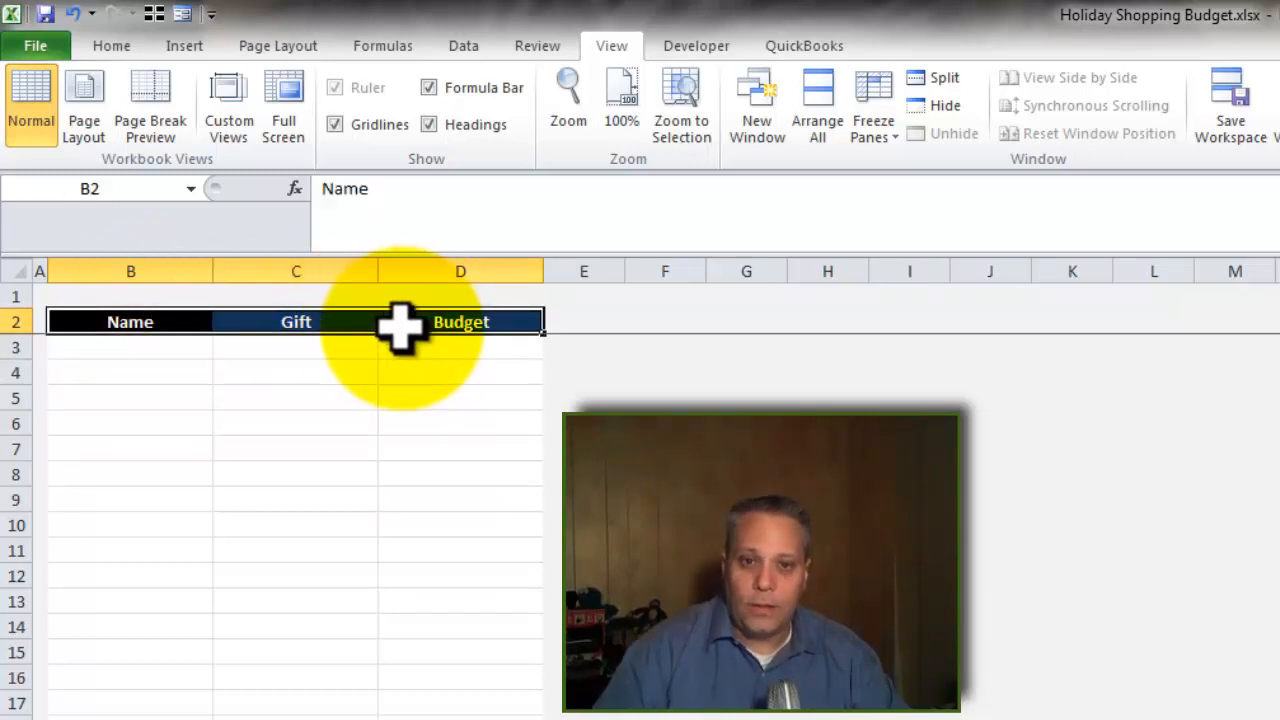
Give header cells B2:D2 a green gradient fill and size 12 font.
key(ctrl+1)
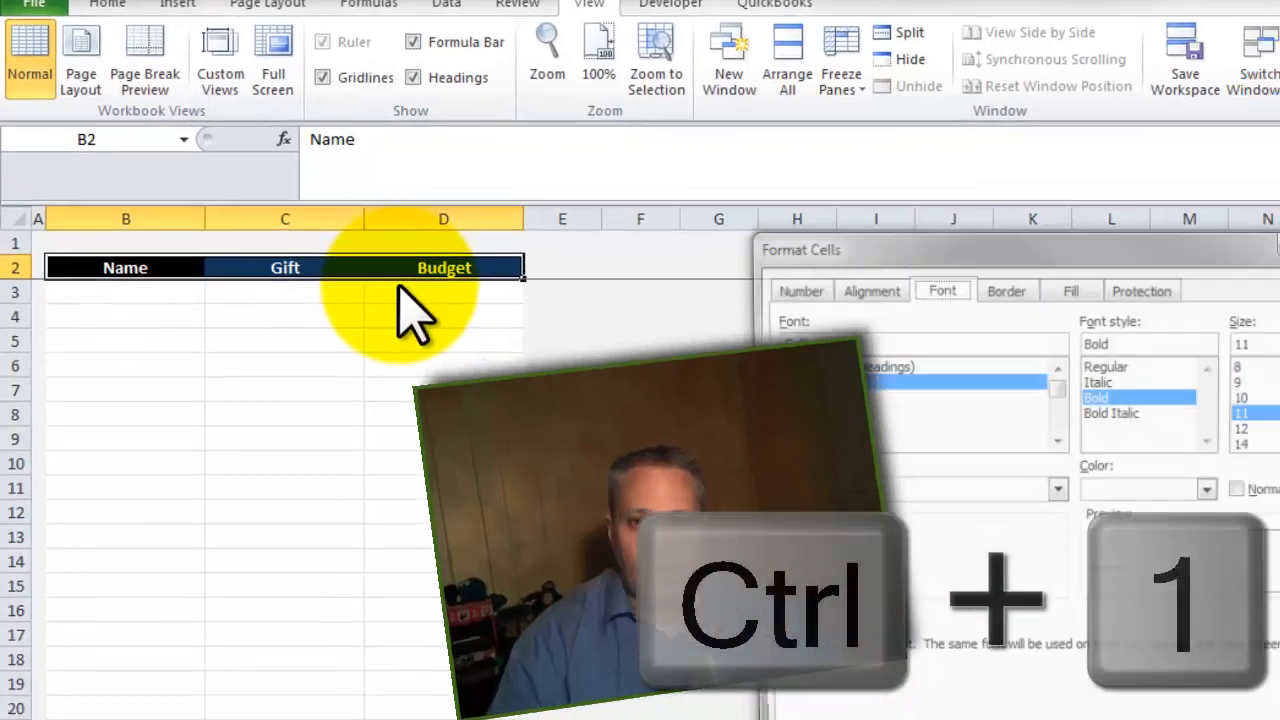
key(ctrl+1)
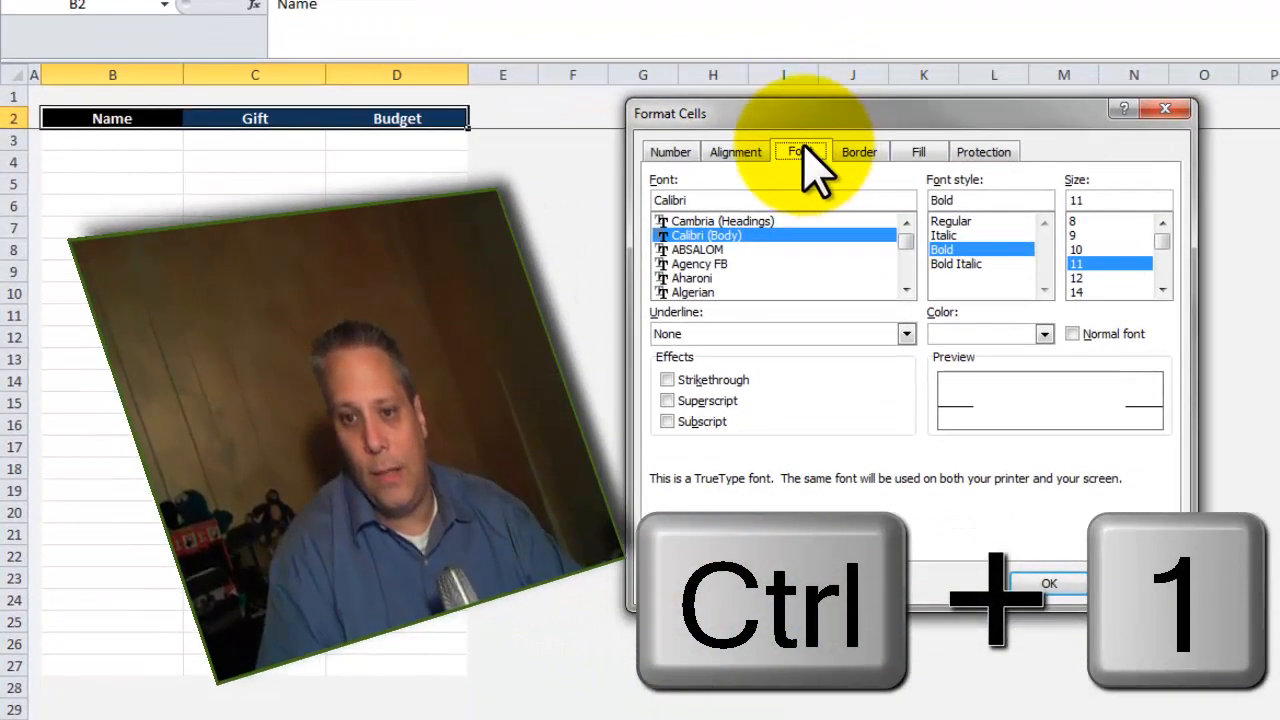
click(917, 151)
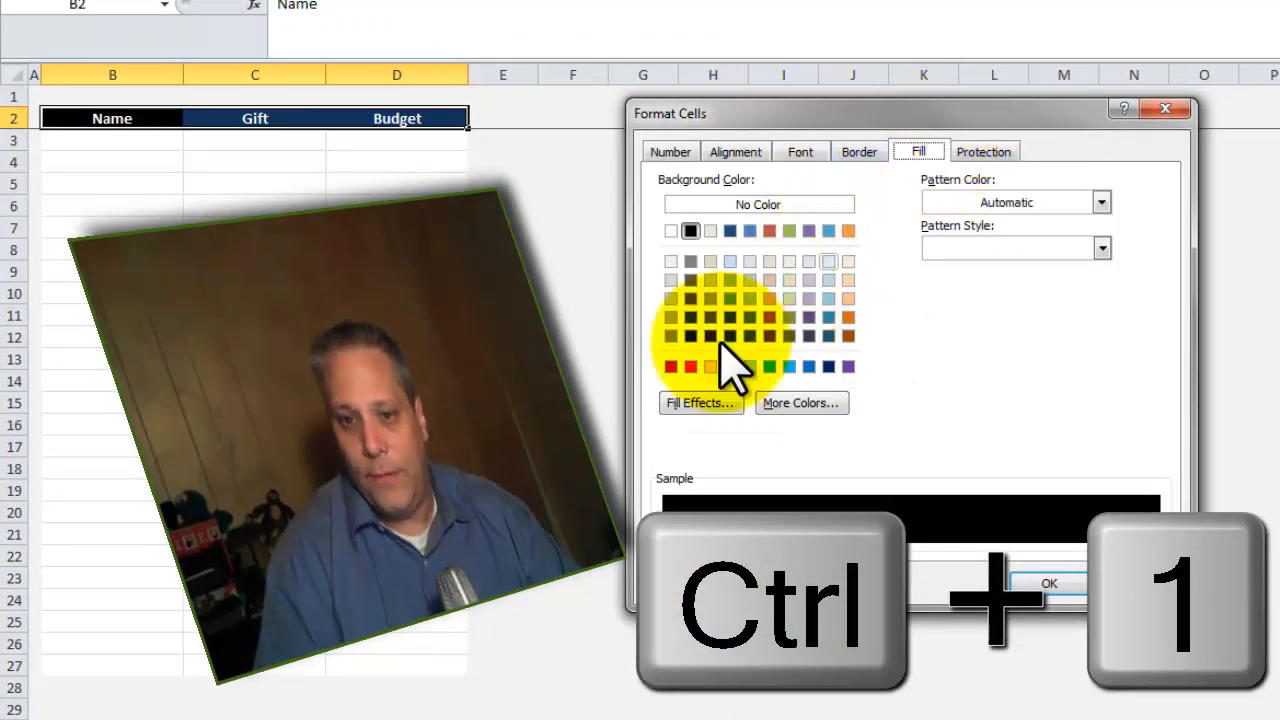
click(700, 402)
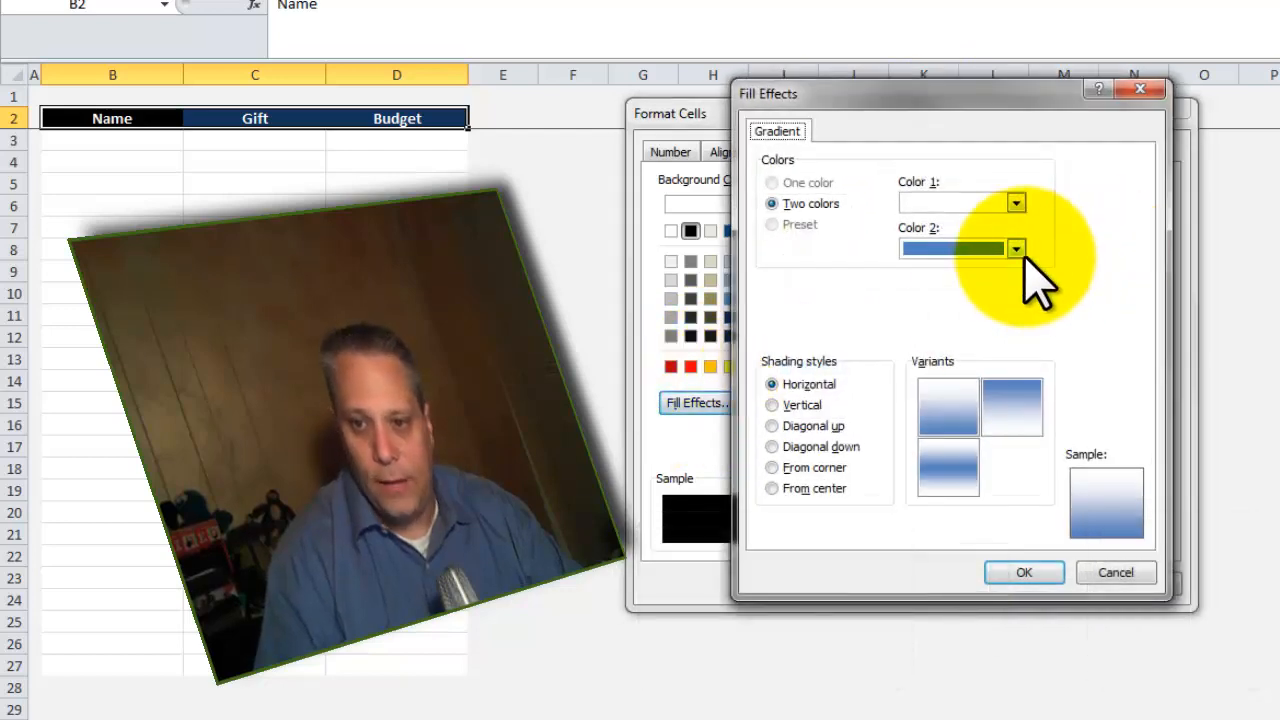
click(1016, 248)
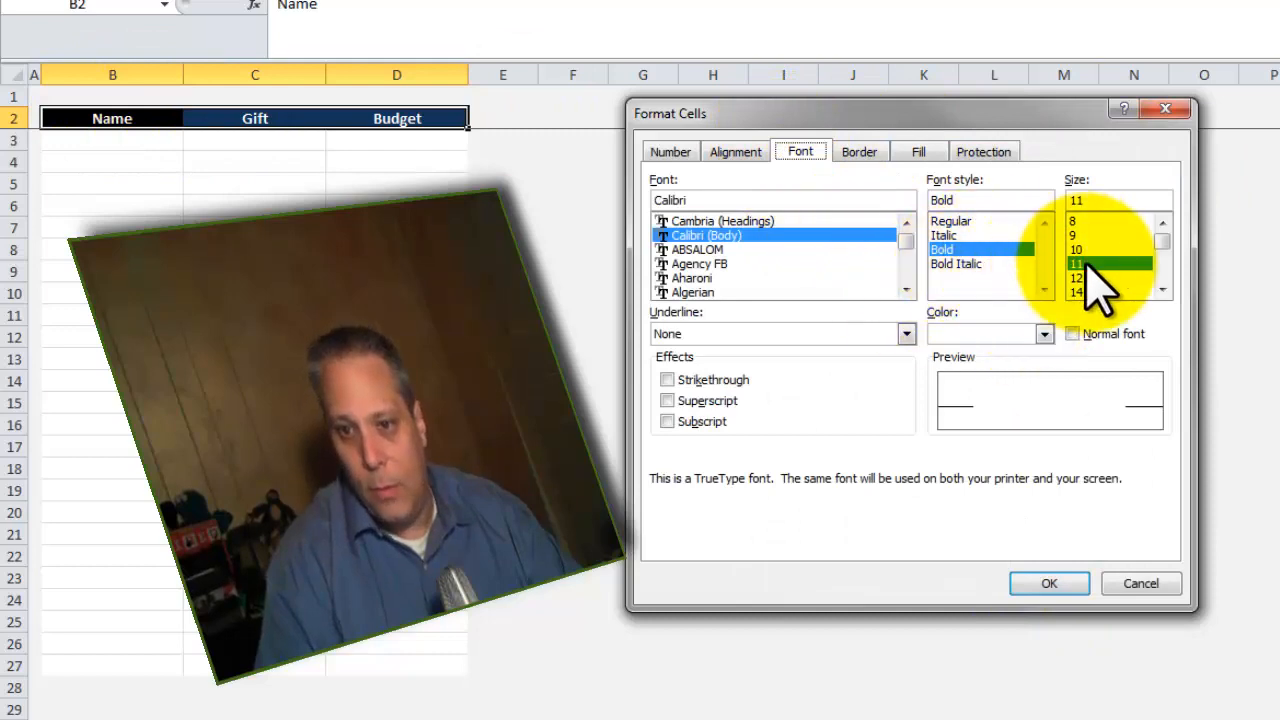
click(1076, 278)
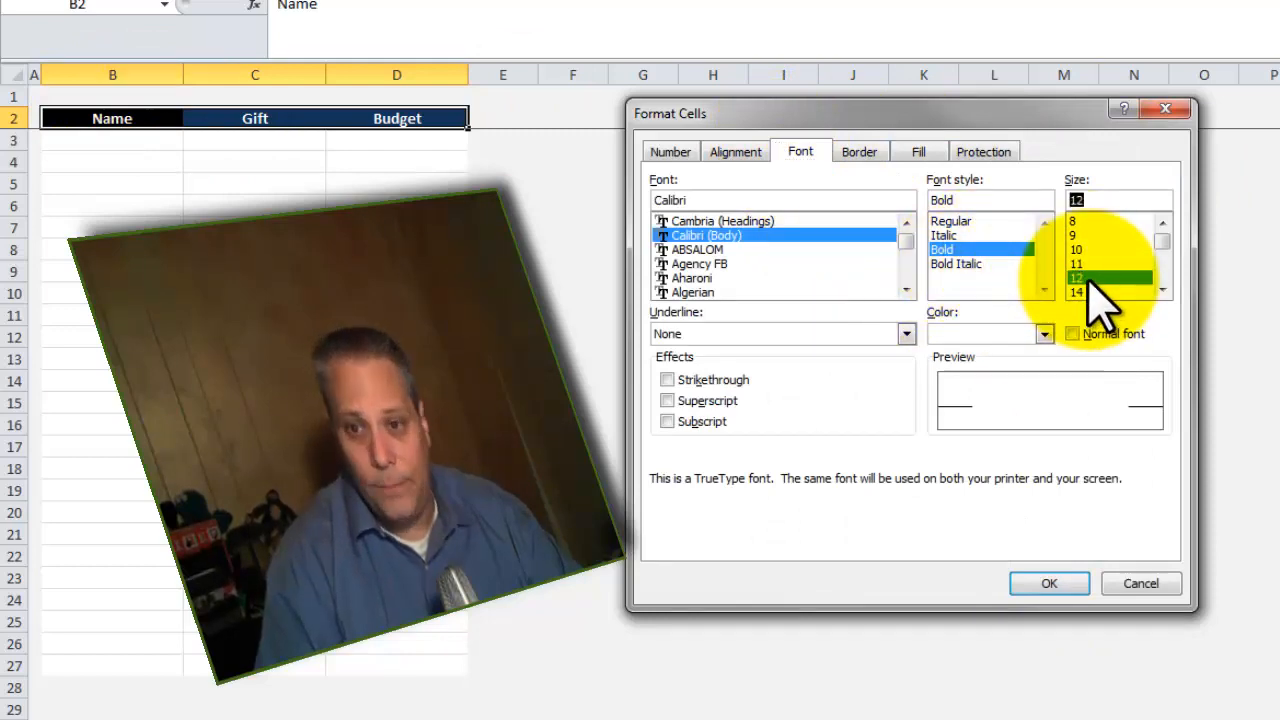
click(1048, 583)
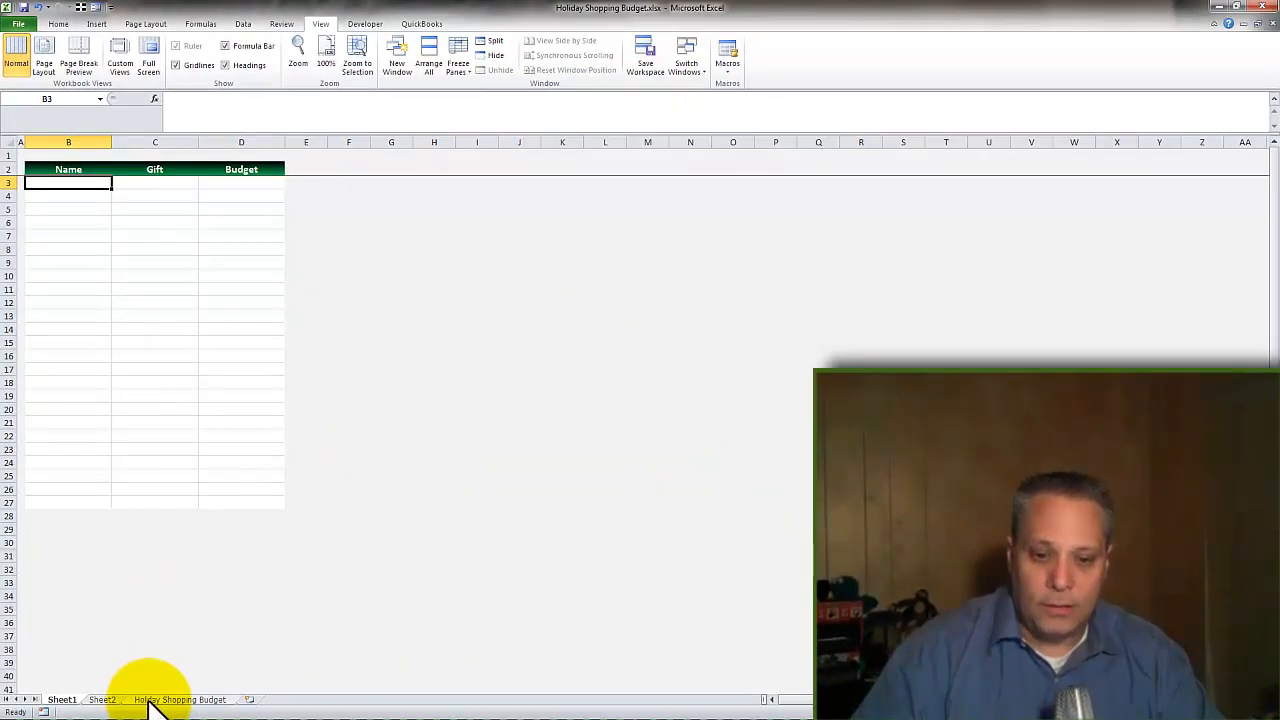
Go to the Holiday Shopping Budget sheet and select its title.
click(180, 699)
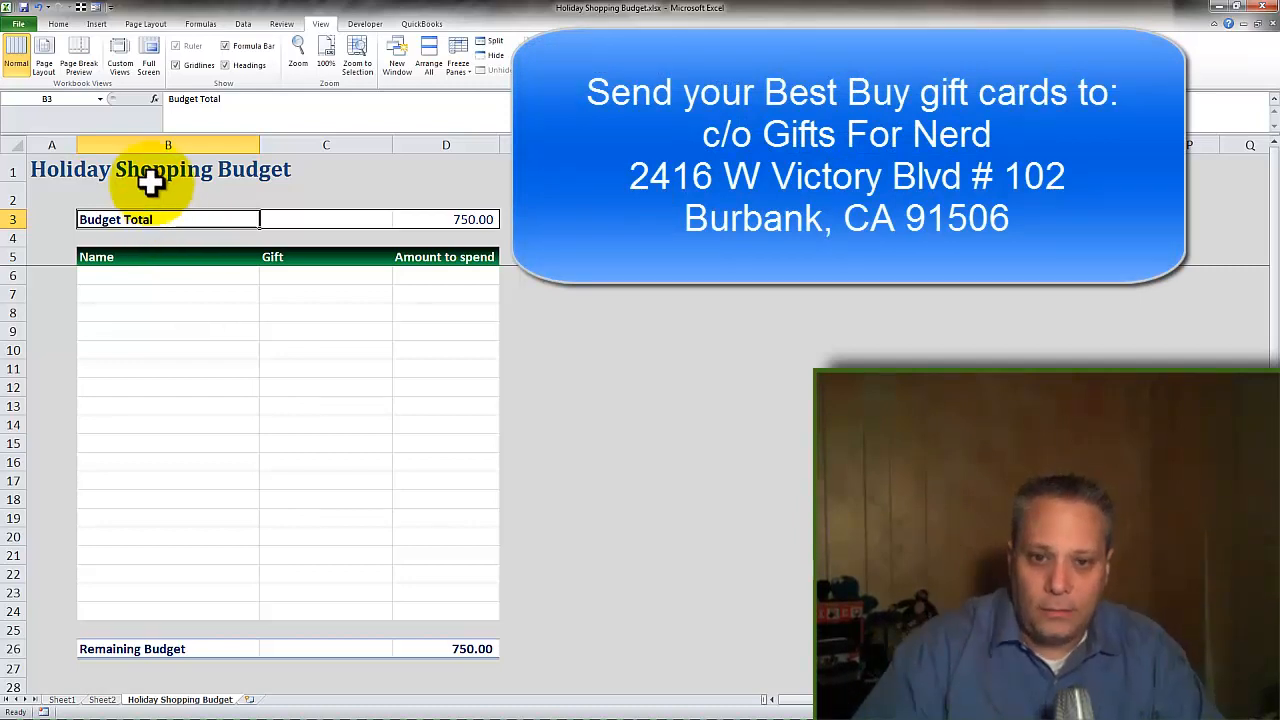
click(52, 169)
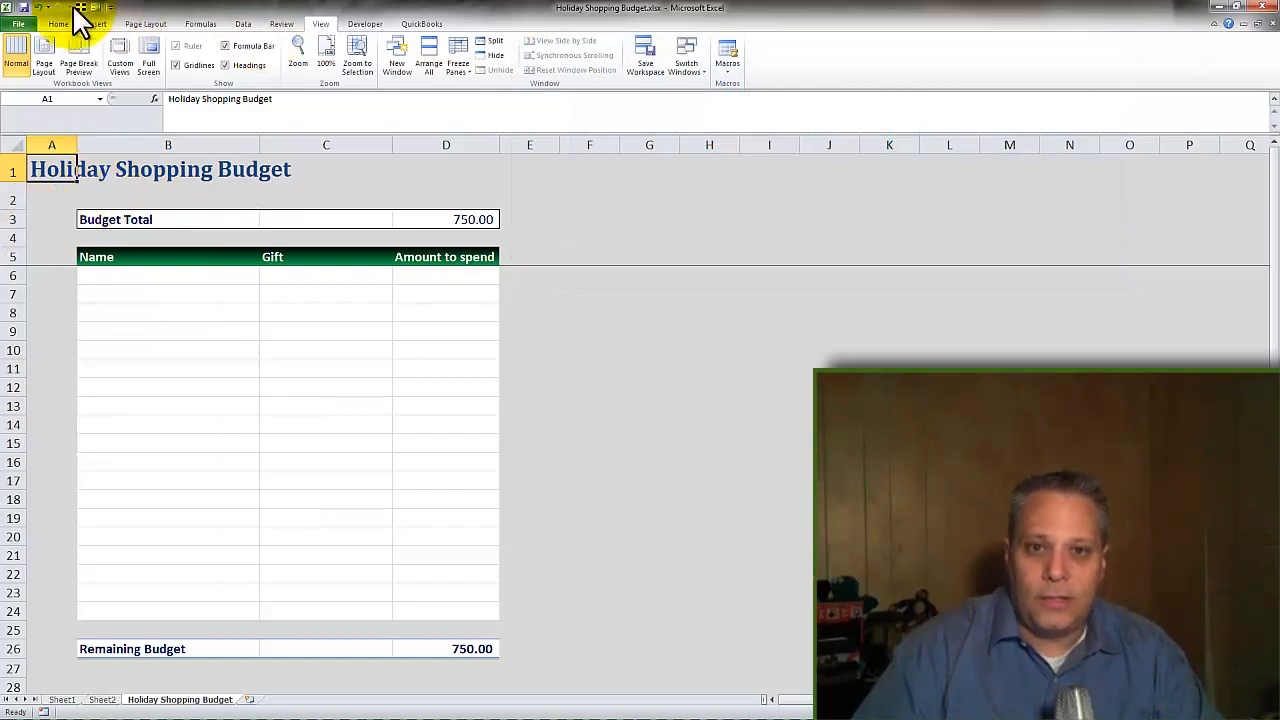
click(66, 27)
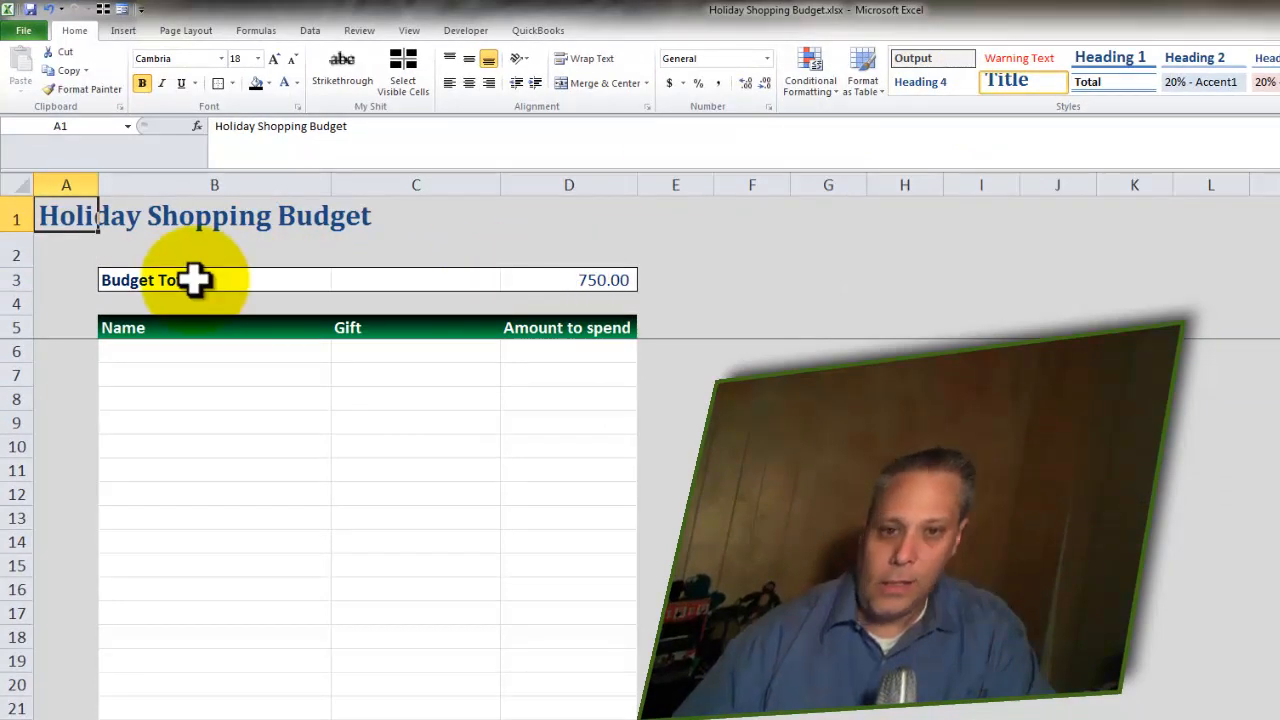
Center the table's column headings and inspect the Budget Total label and value.
click(214, 350)
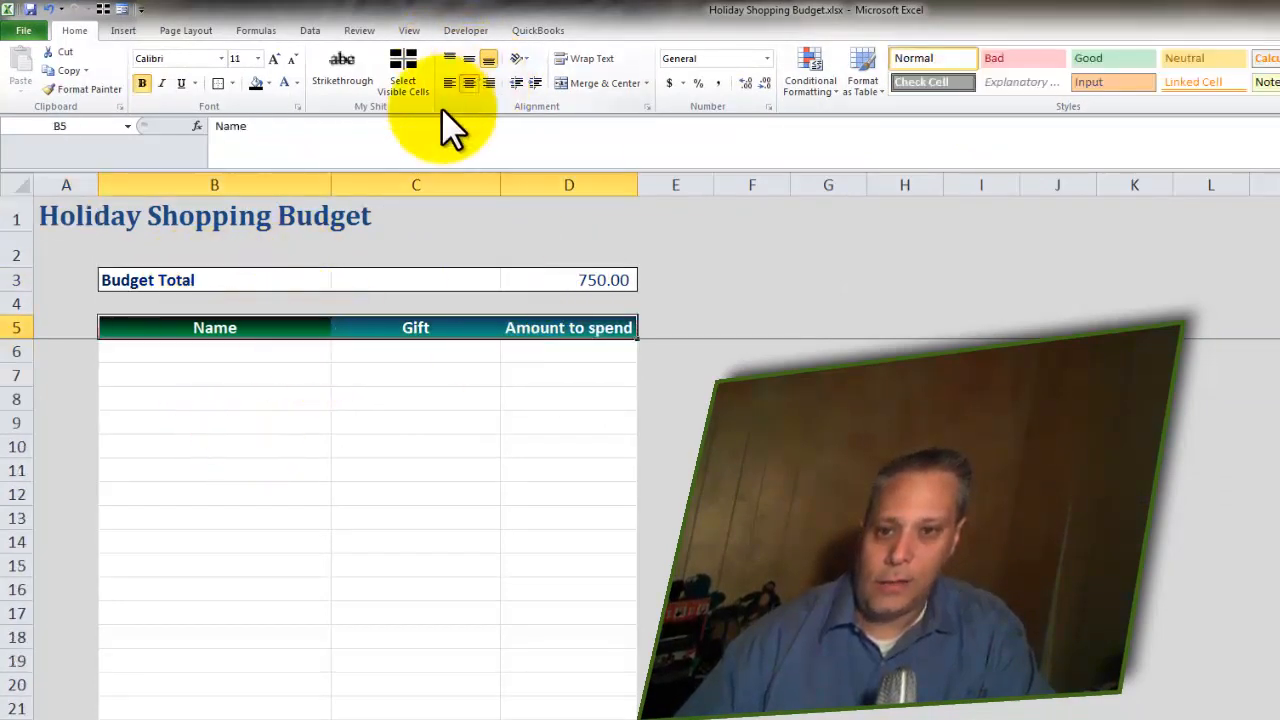
click(214, 351)
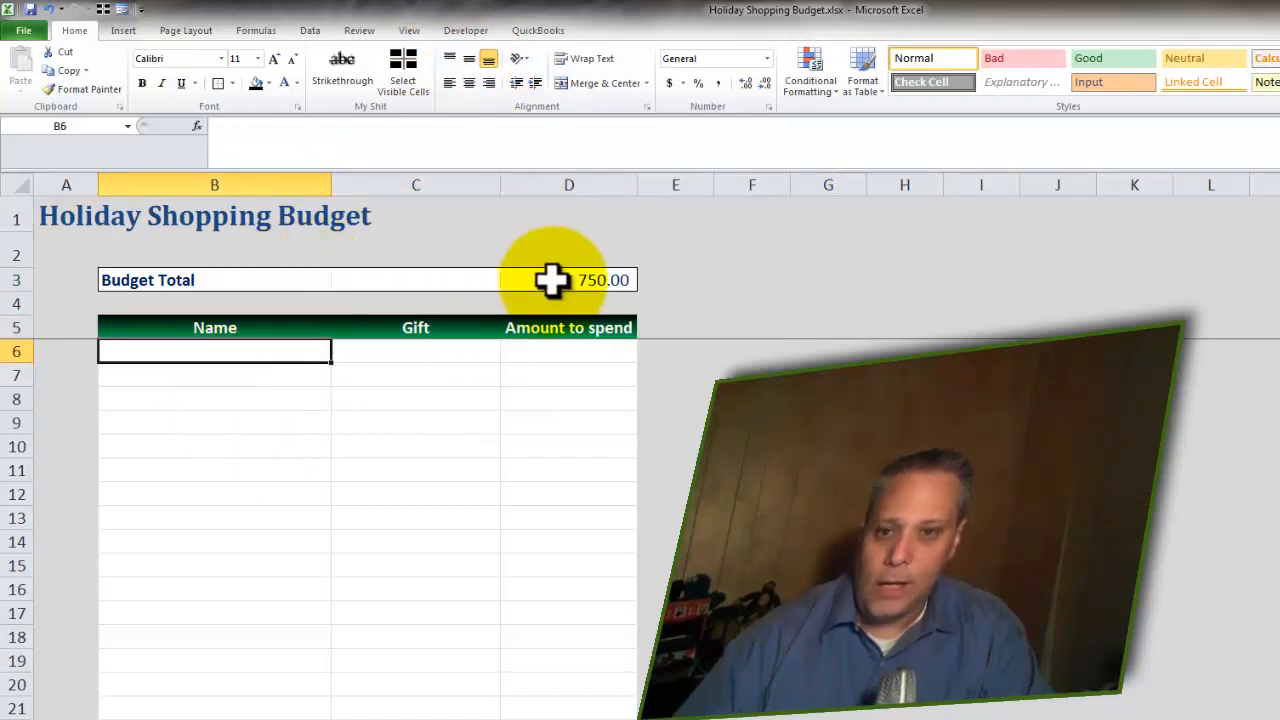
click(569, 279)
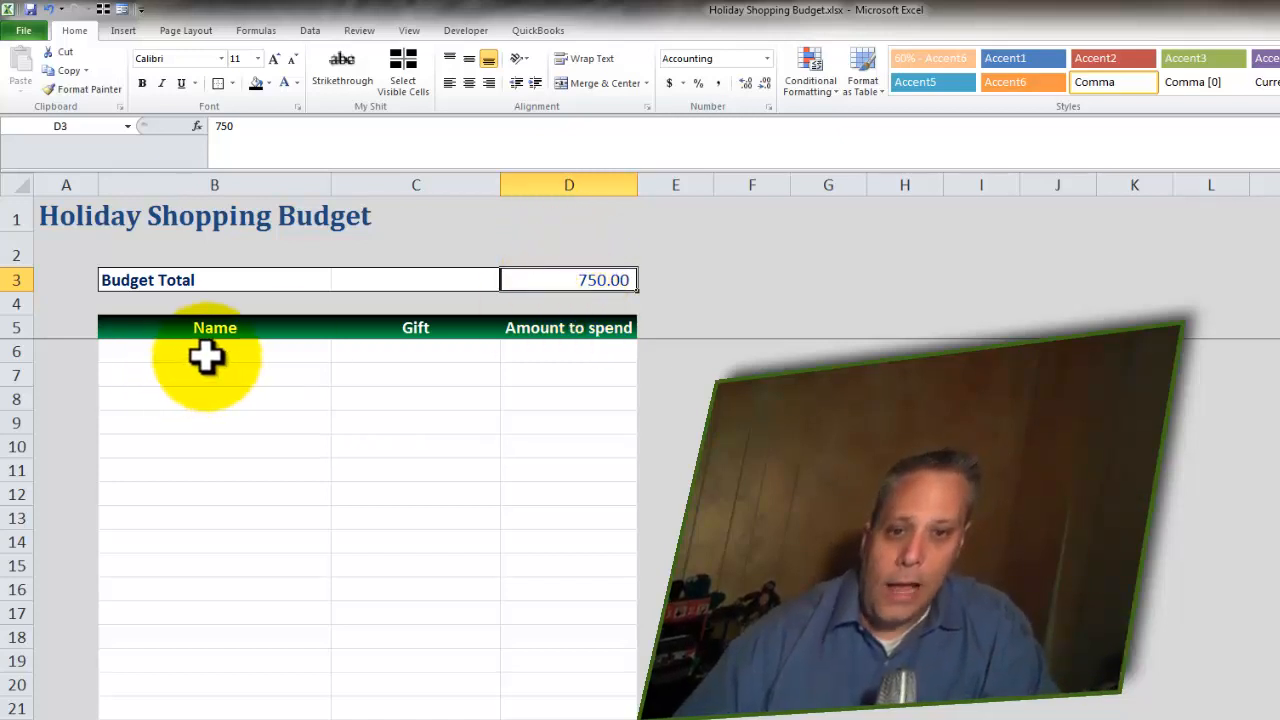
click(214, 279)
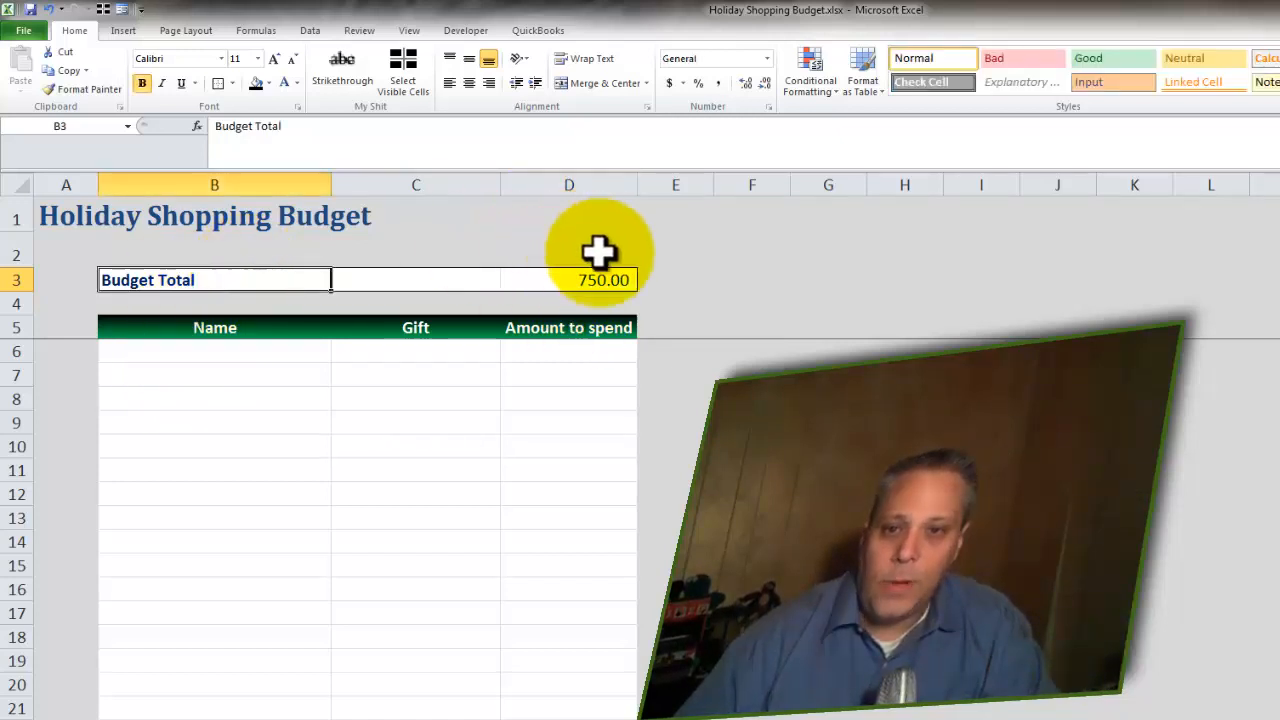
click(569, 279)
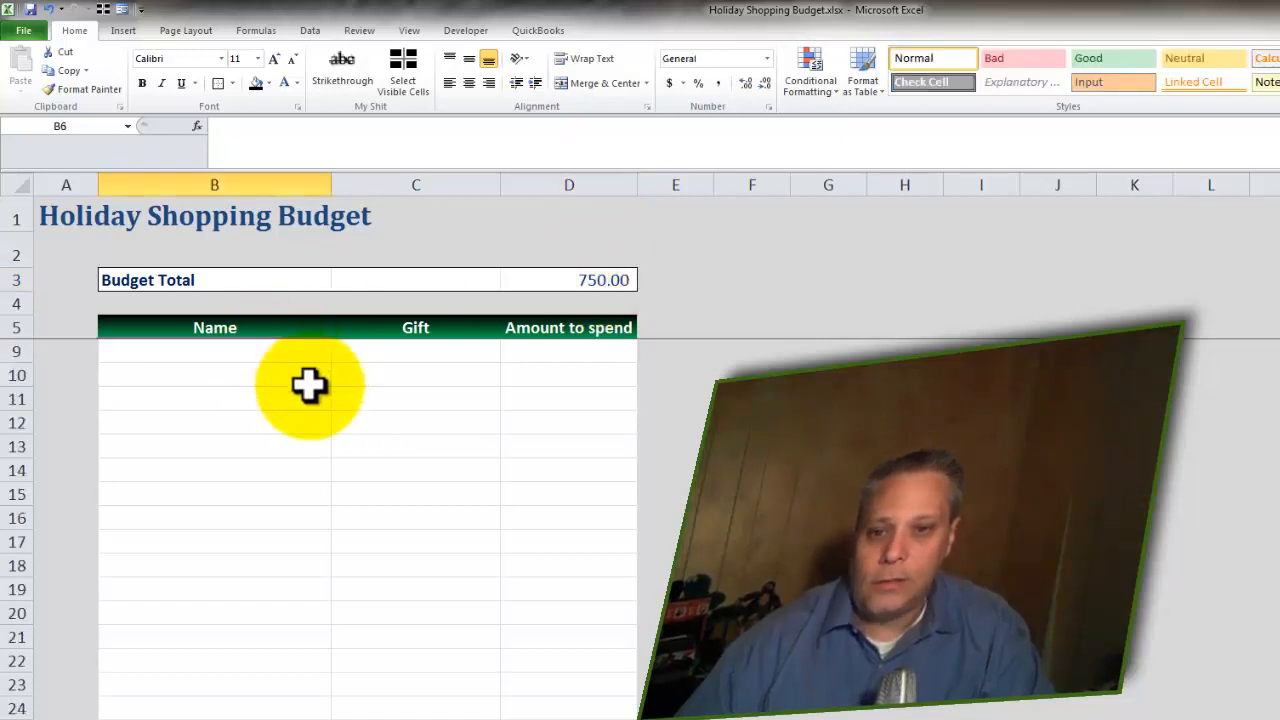
Select the Name, Gift and amount entry cells below the header.
click(214, 351)
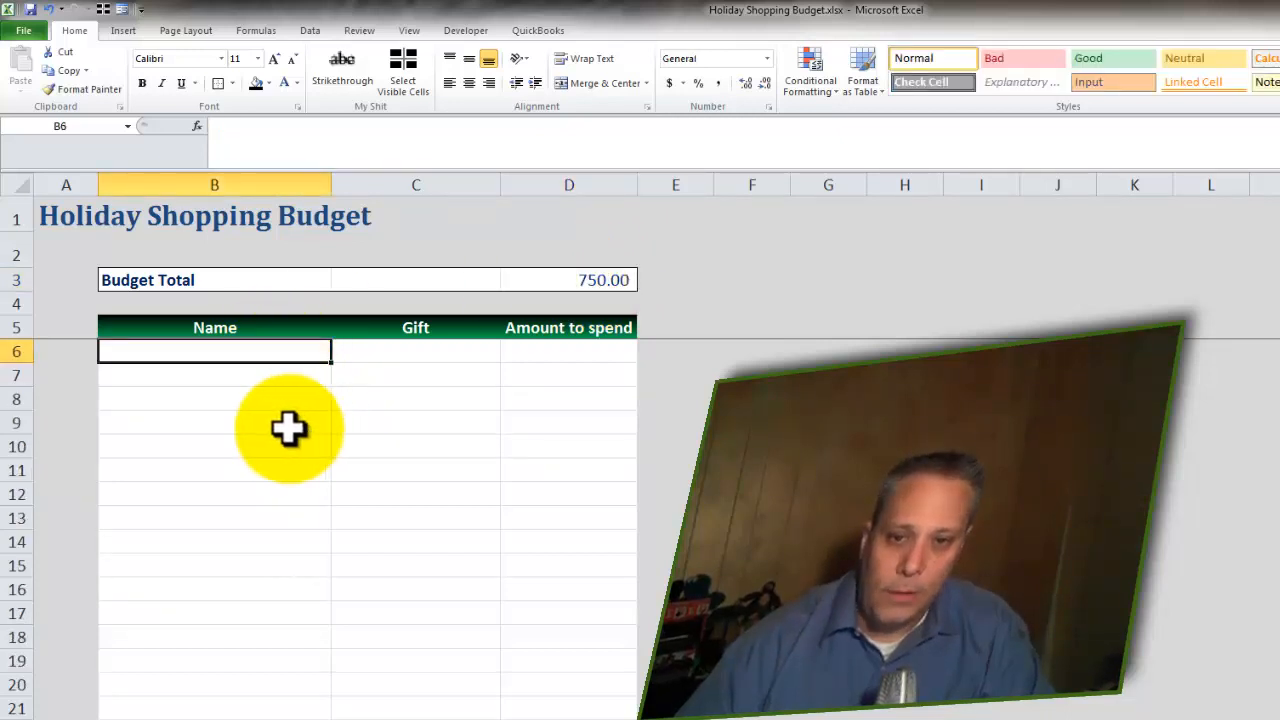
drag(415, 351, 415, 660)
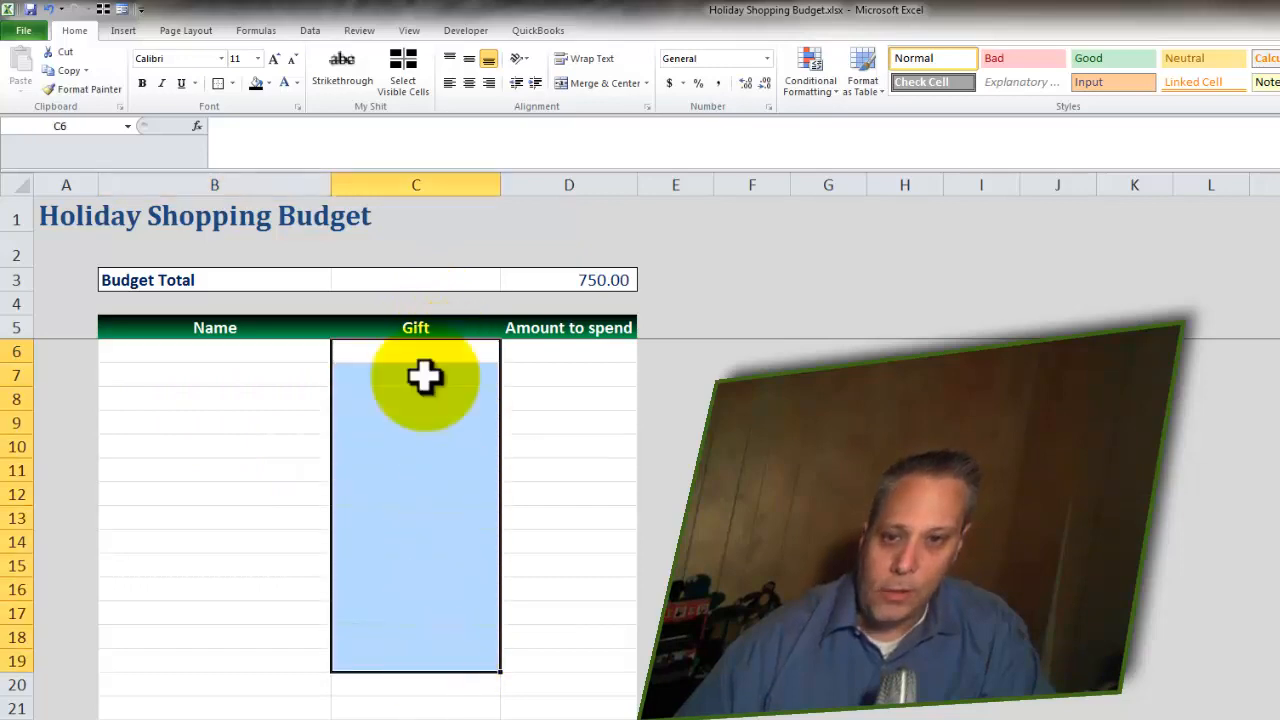
click(568, 351)
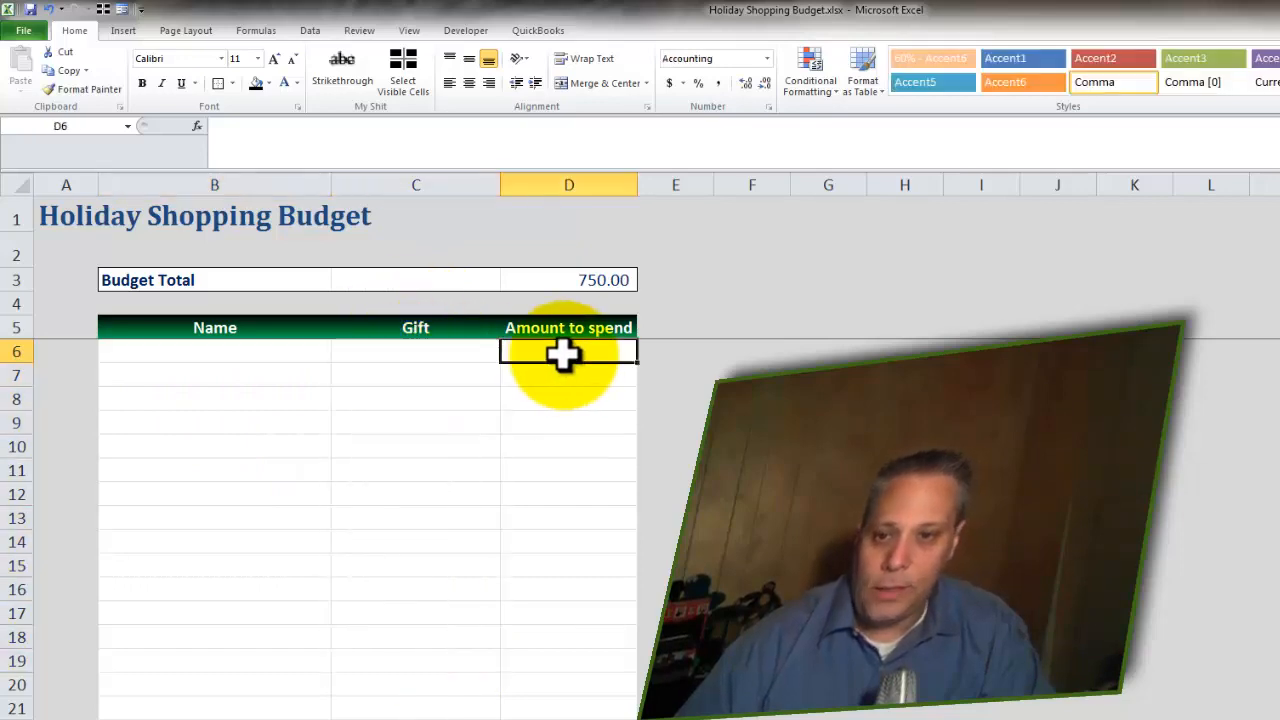
scroll(down, 3)
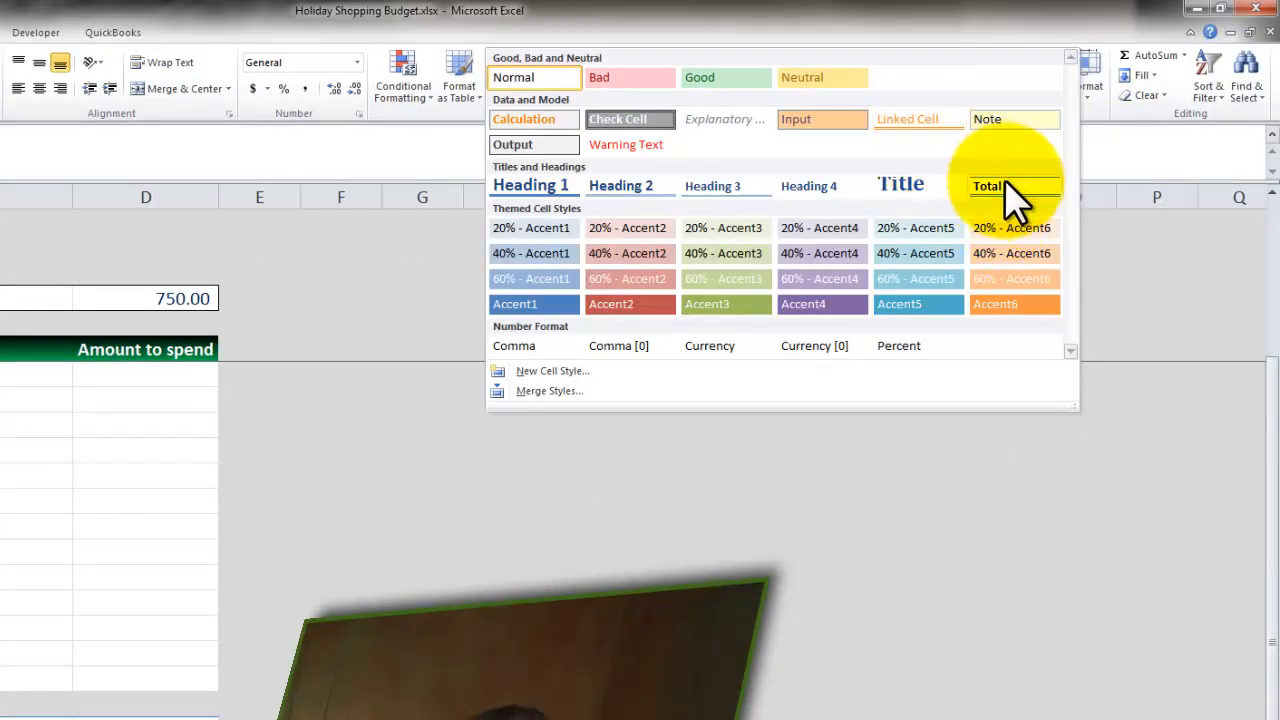
Apply the Total cell style to the Remaining Budget row.
click(988, 186)
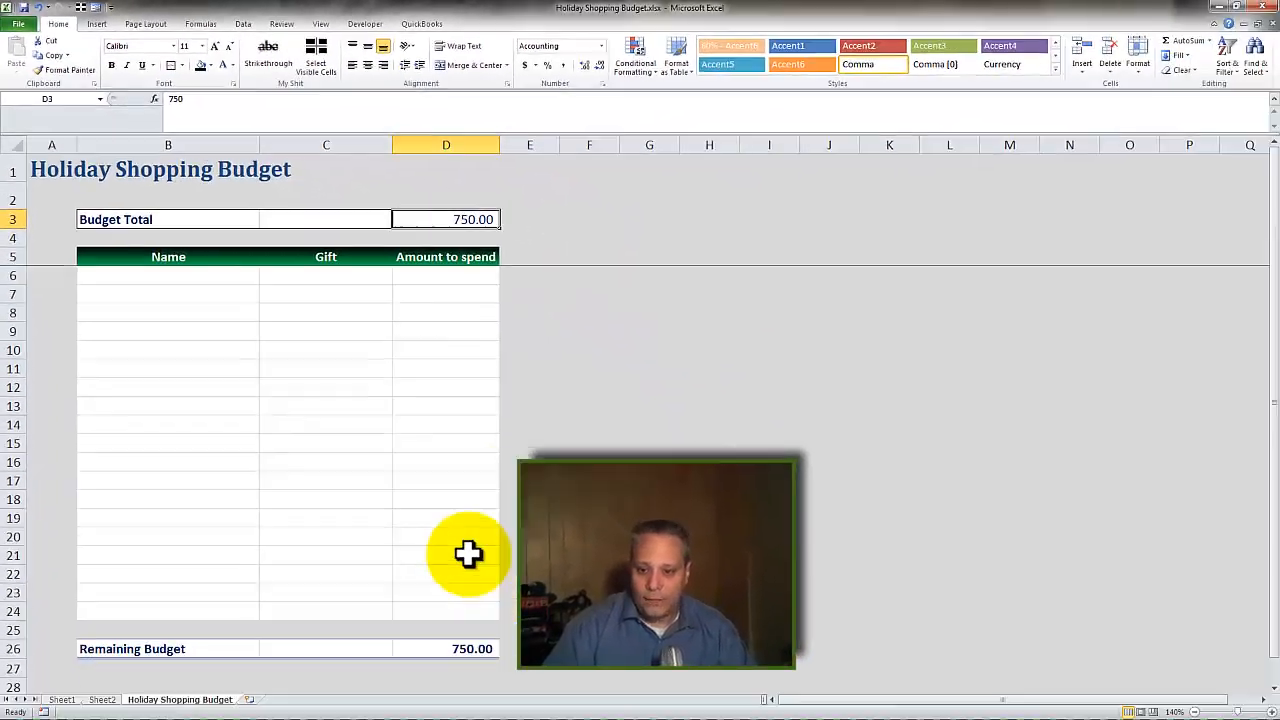
drag(446, 275, 446, 604)
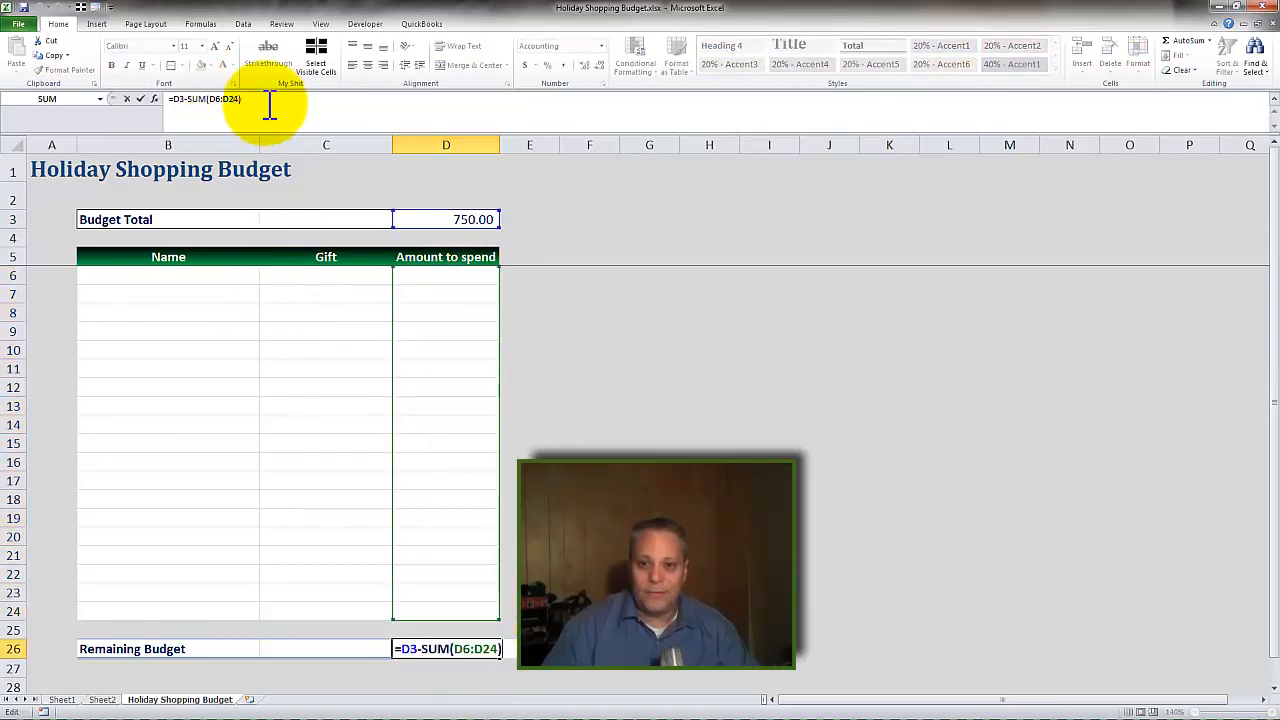
mouse_move(446, 219)
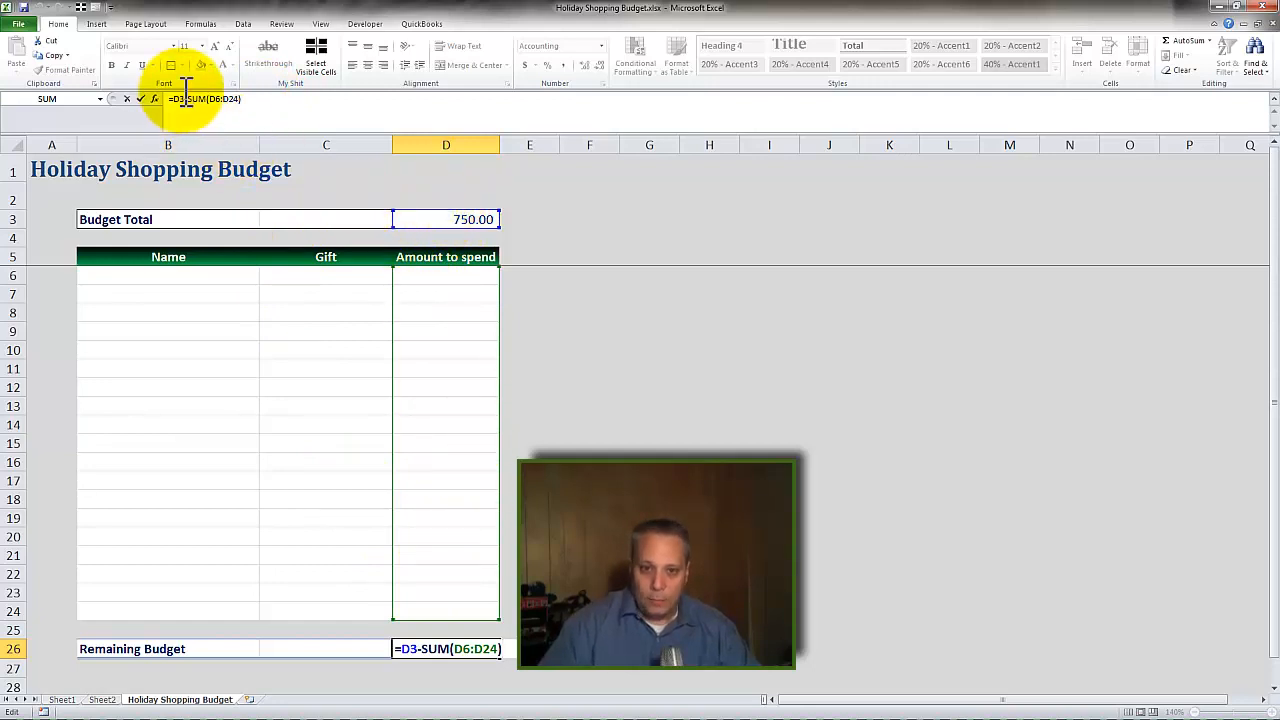
mouse_move(453, 274)
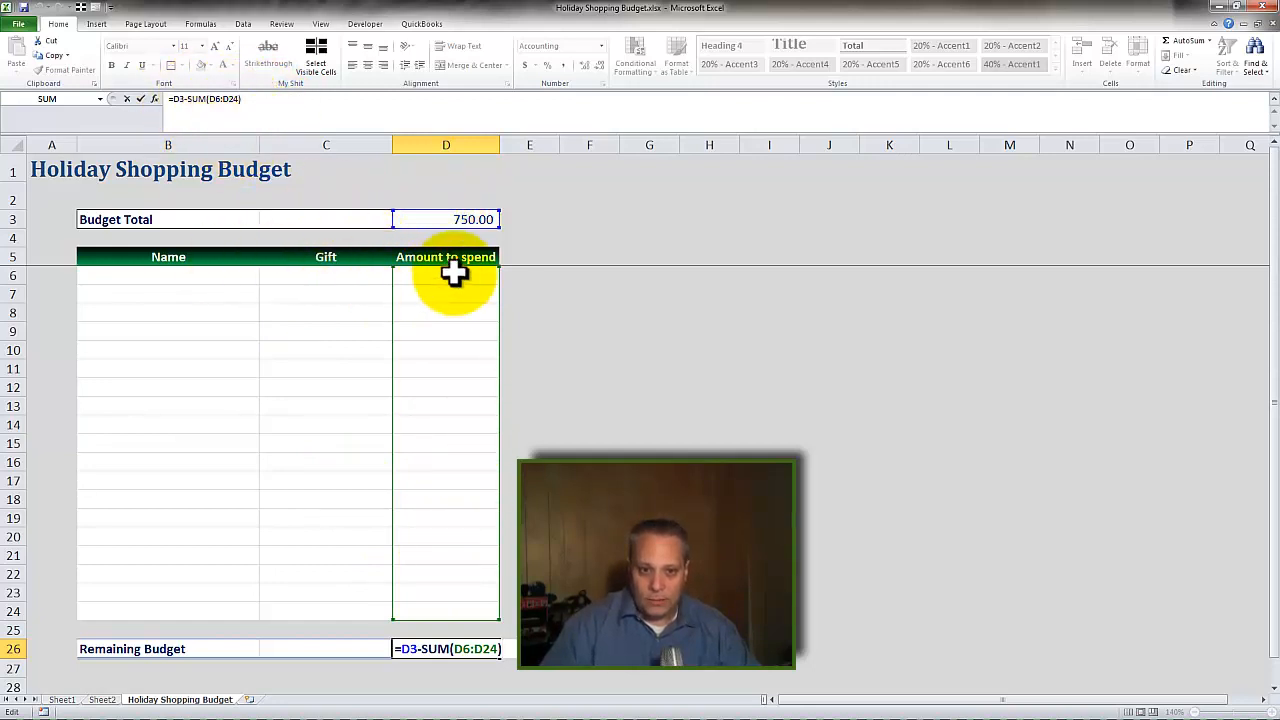
mouse_move(438, 290)
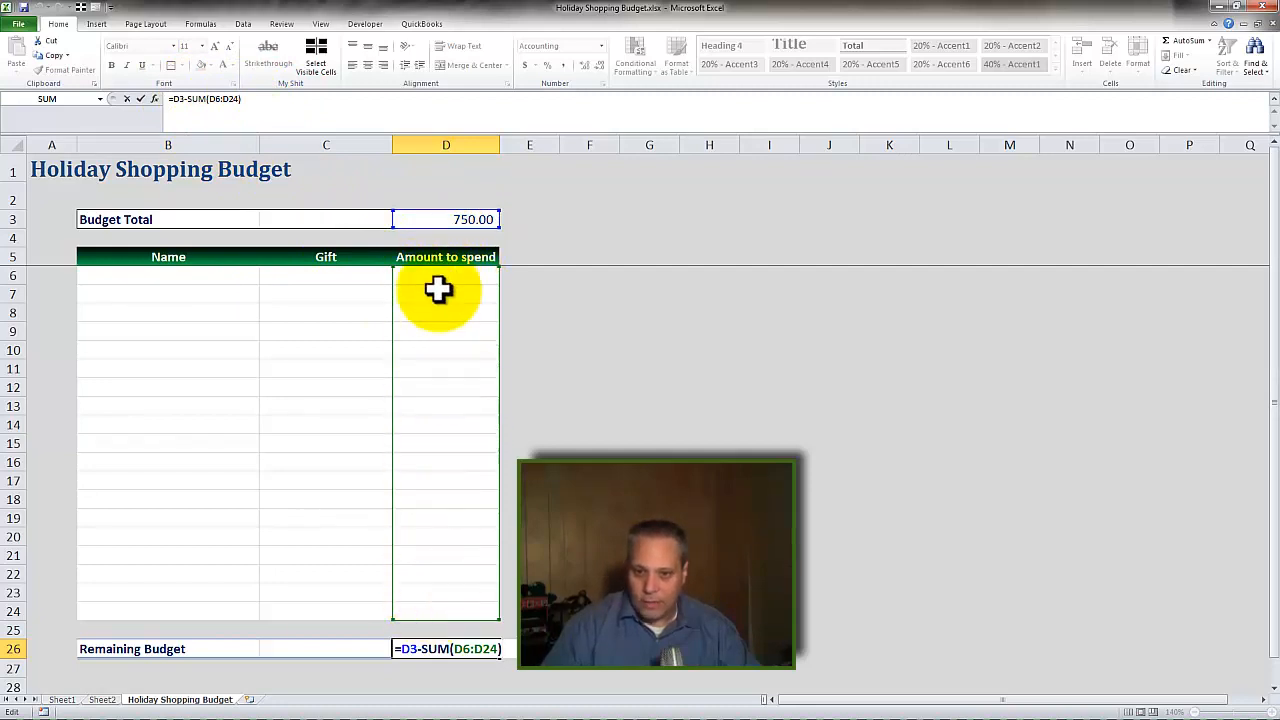
mouse_move(416, 278)
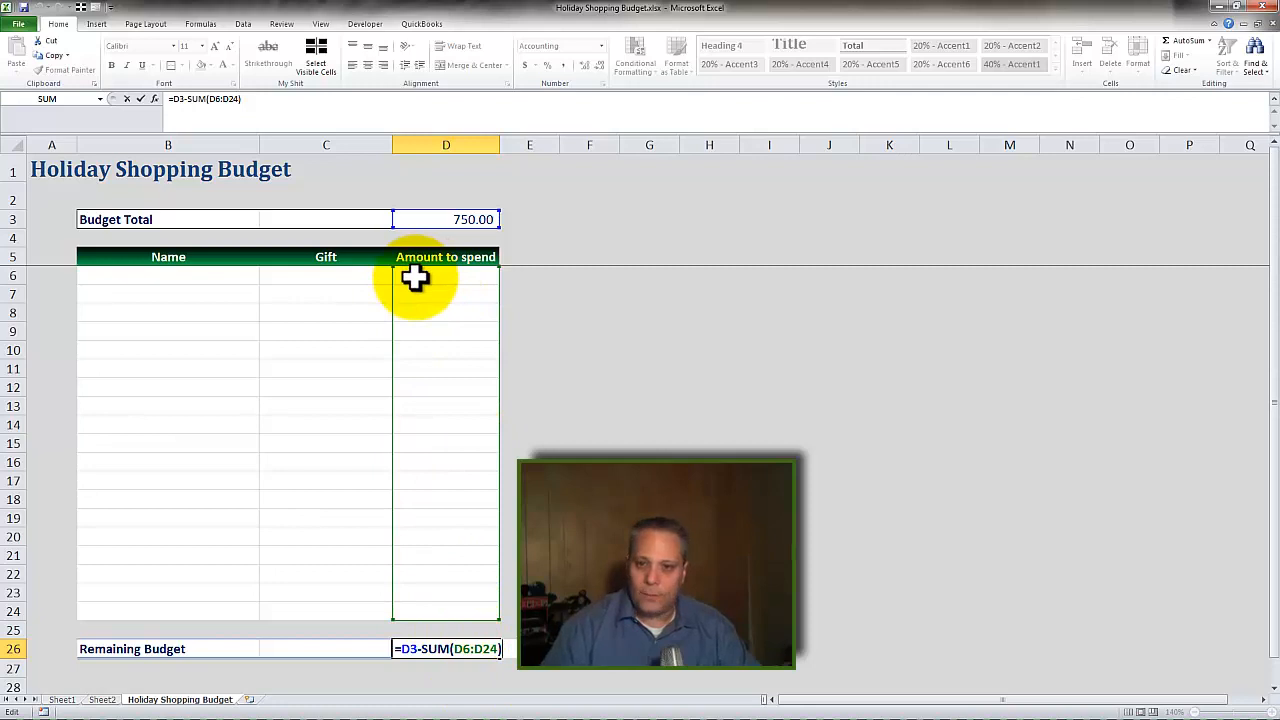
key(Return)
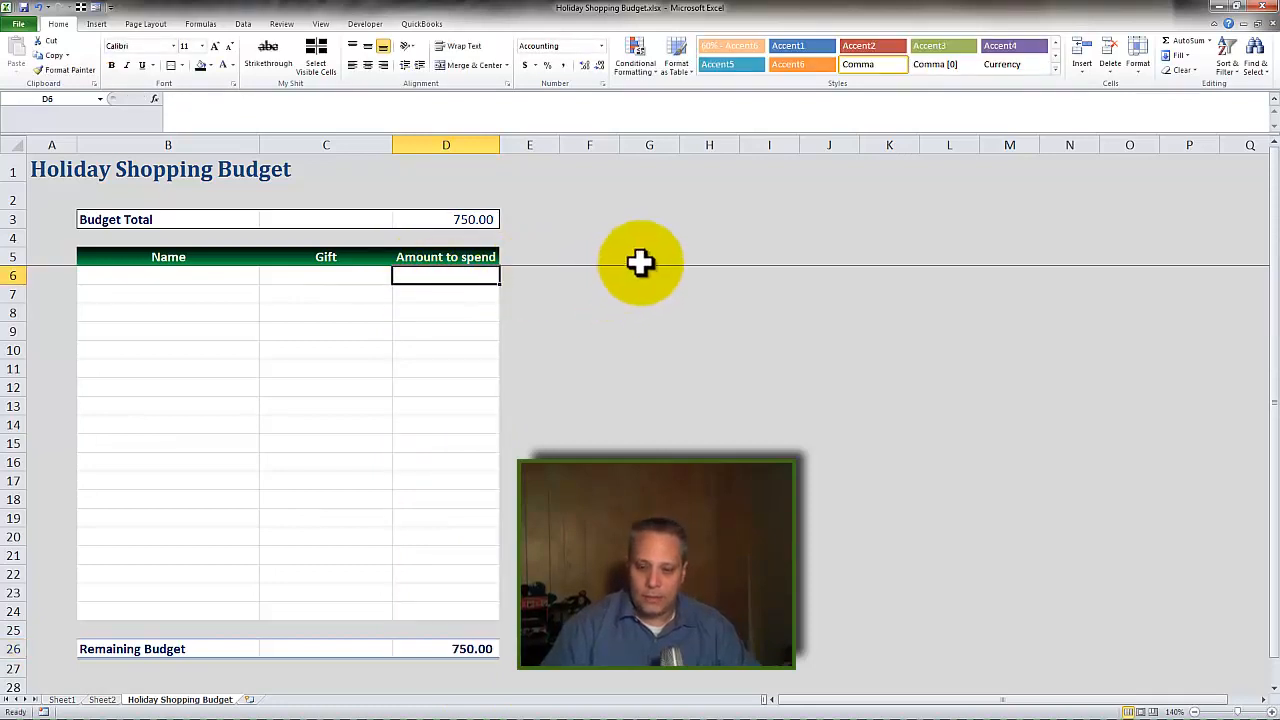
mouse_move(618, 268)
text(25)
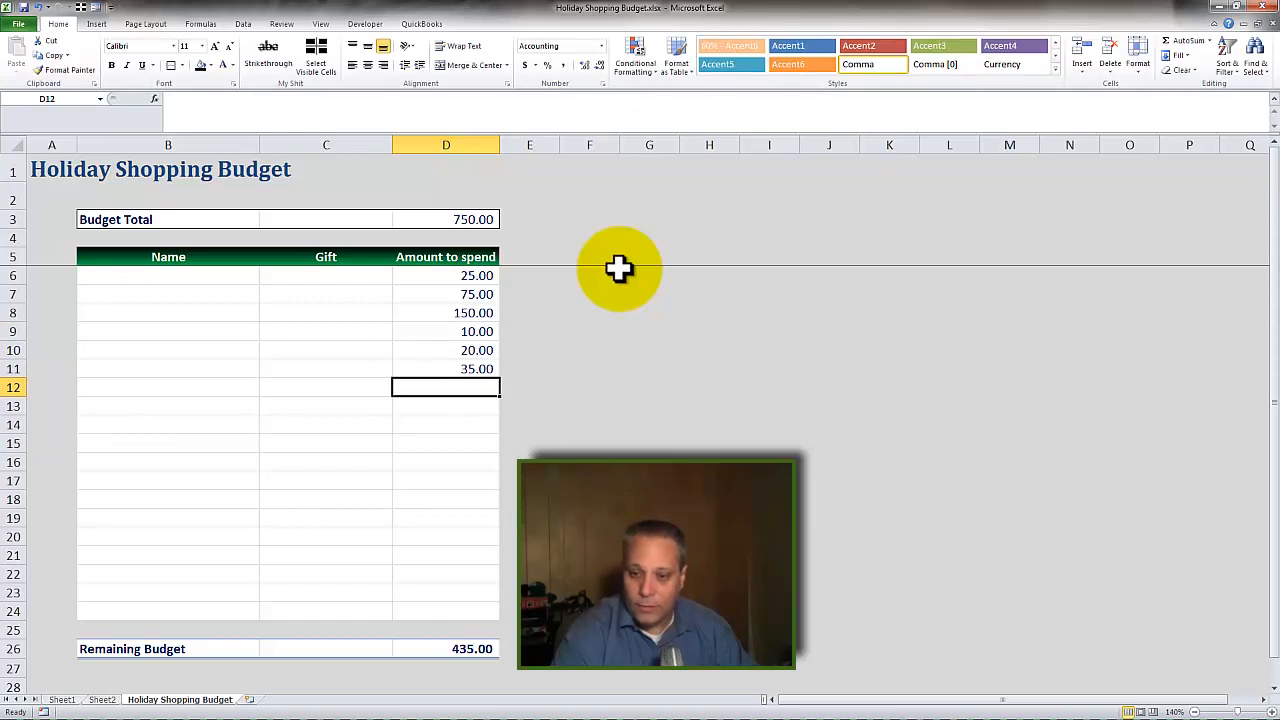
Check the last entered amount and the first Name, Gift and 25.00 cells.
click(446, 369)
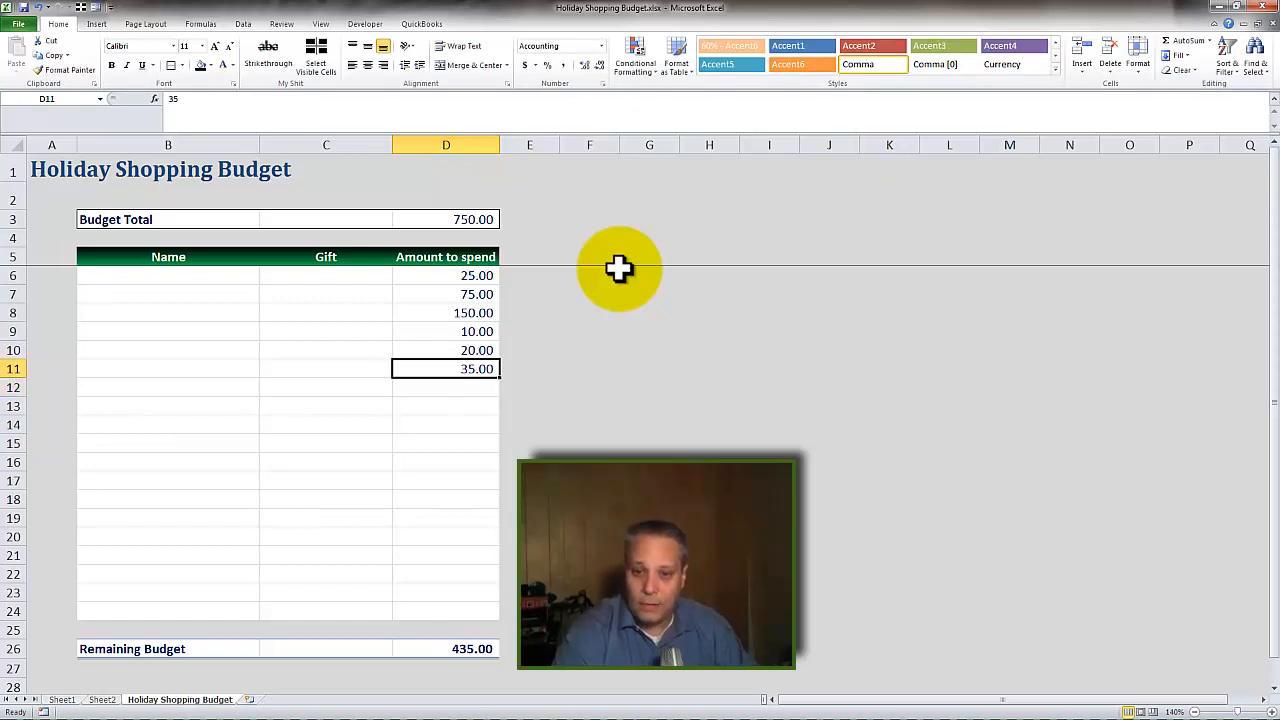
click(168, 275)
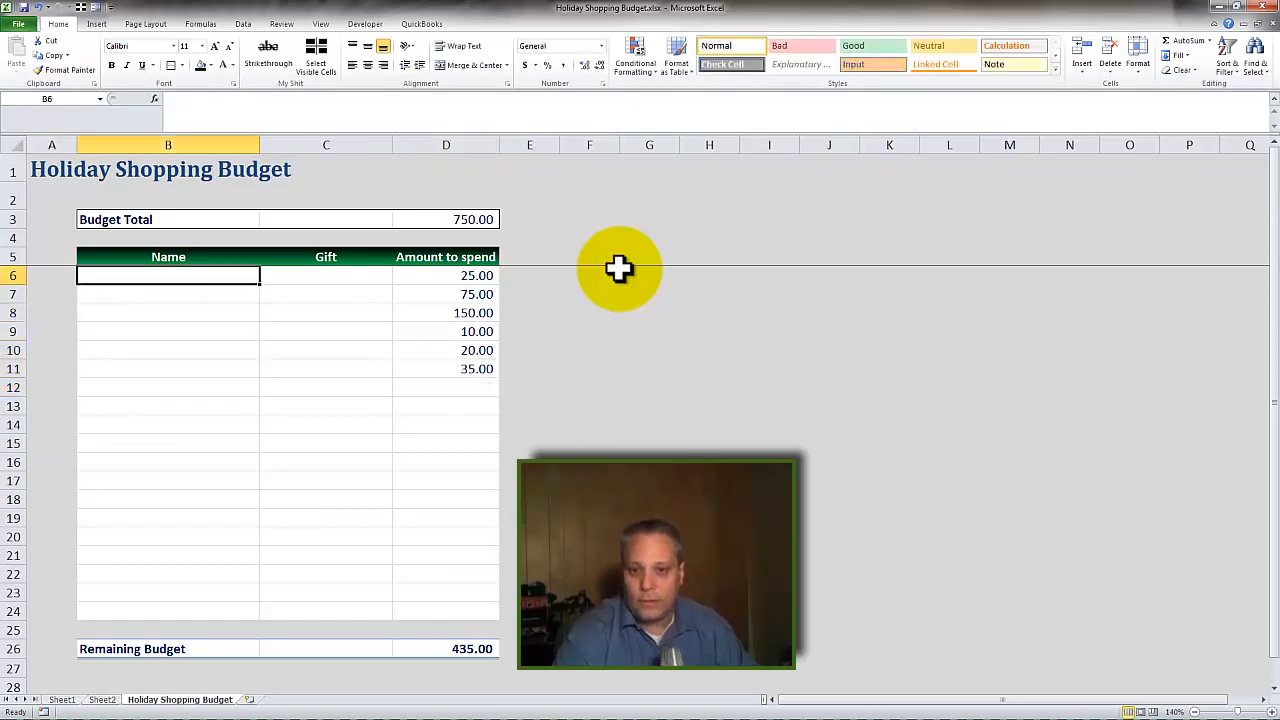
click(325, 275)
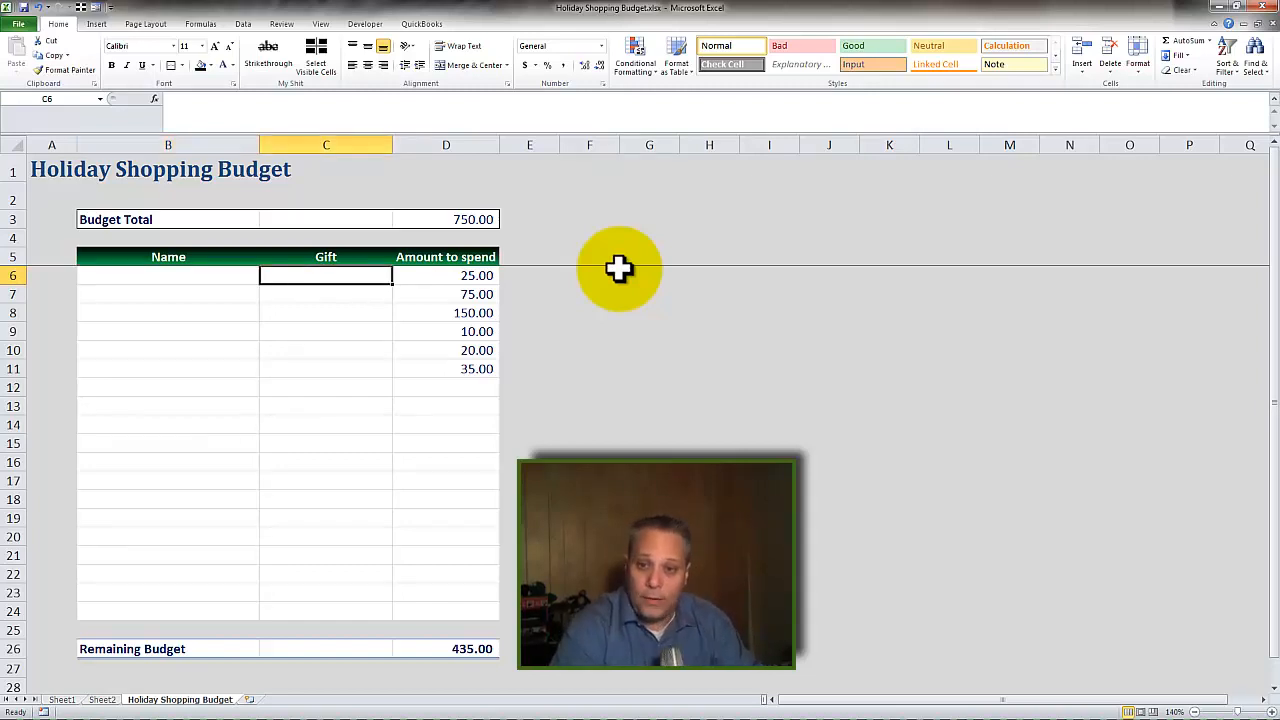
click(446, 275)
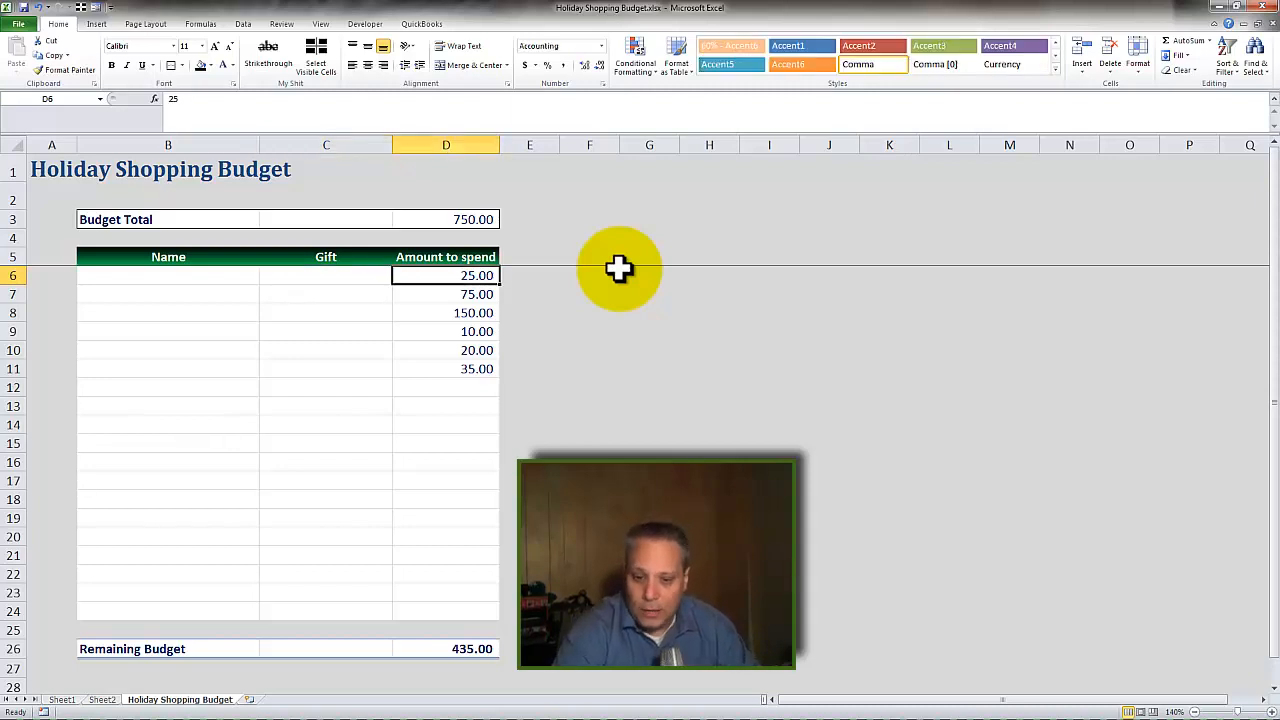